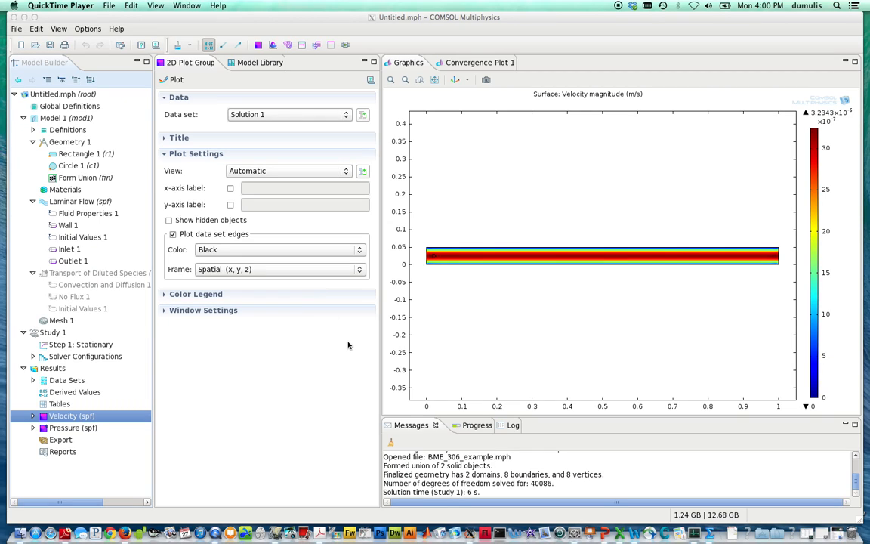
mouse_move(183, 194)
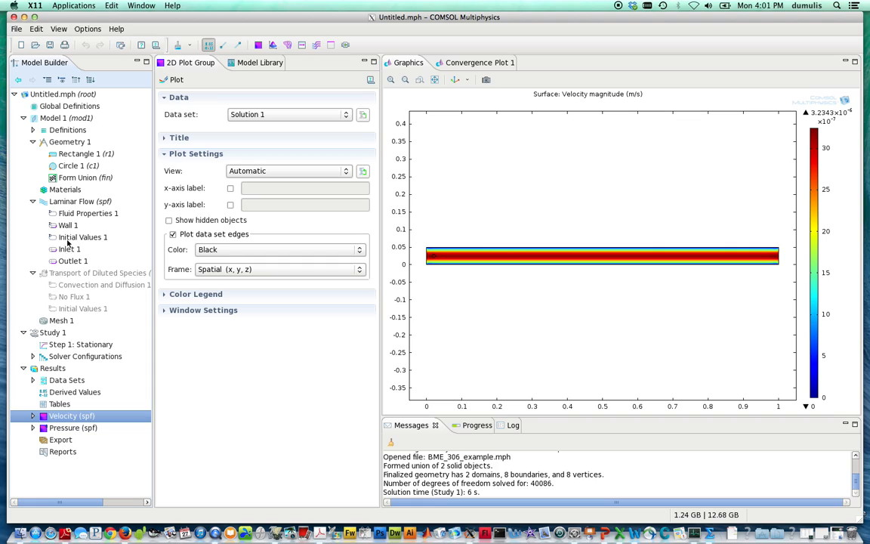
mouse_move(83, 275)
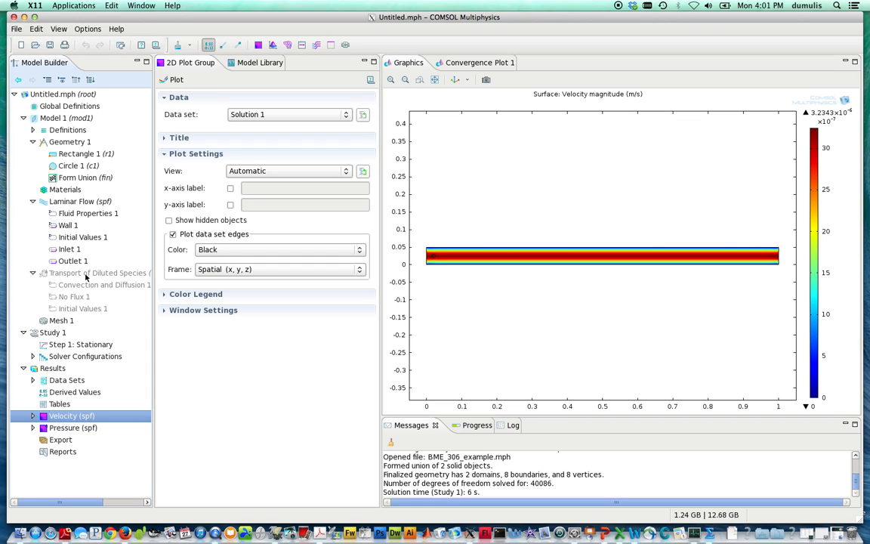
mouse_move(69, 273)
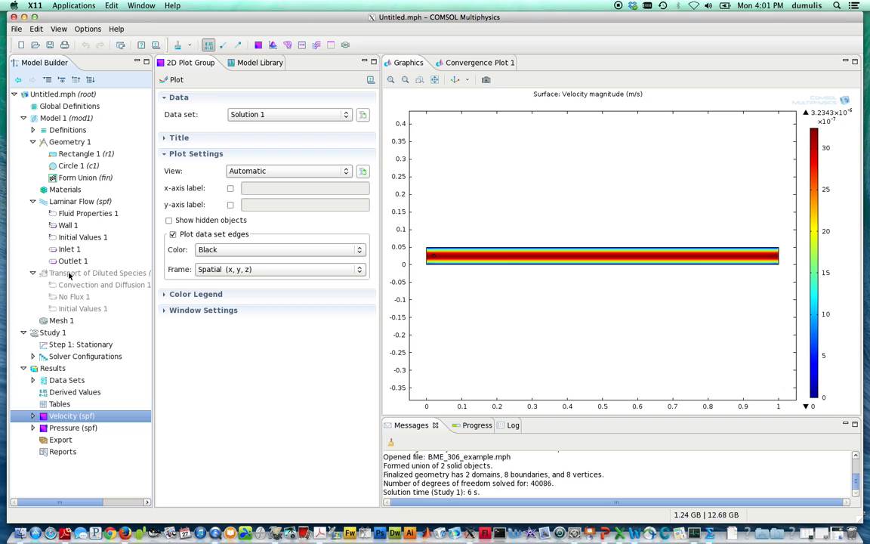
- Show the study-controlled convection-diffusion equation in the Transport of Diluted Species settings
left_click(97, 273)
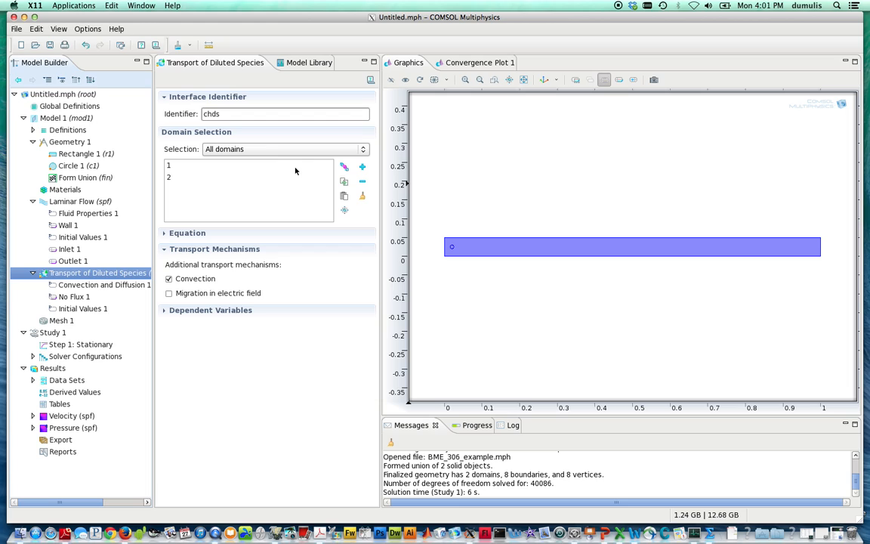
mouse_move(189, 233)
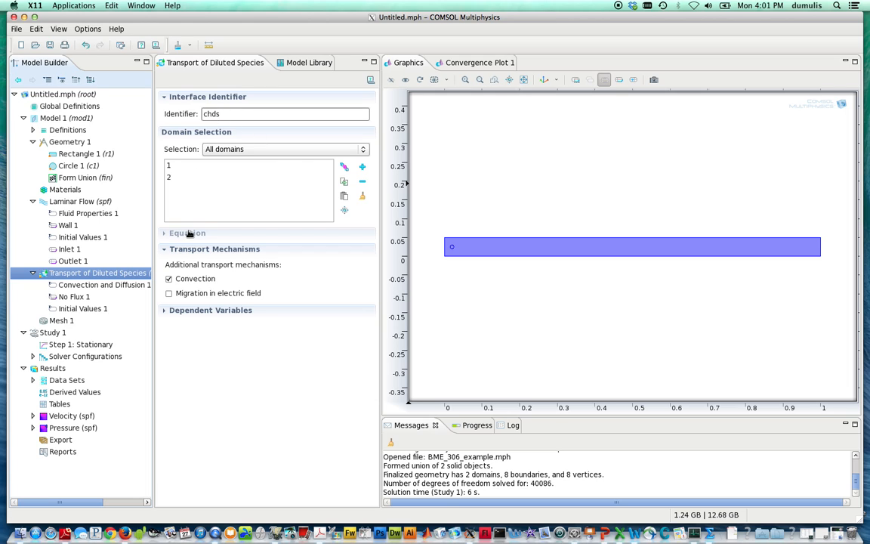
left_click(187, 232)
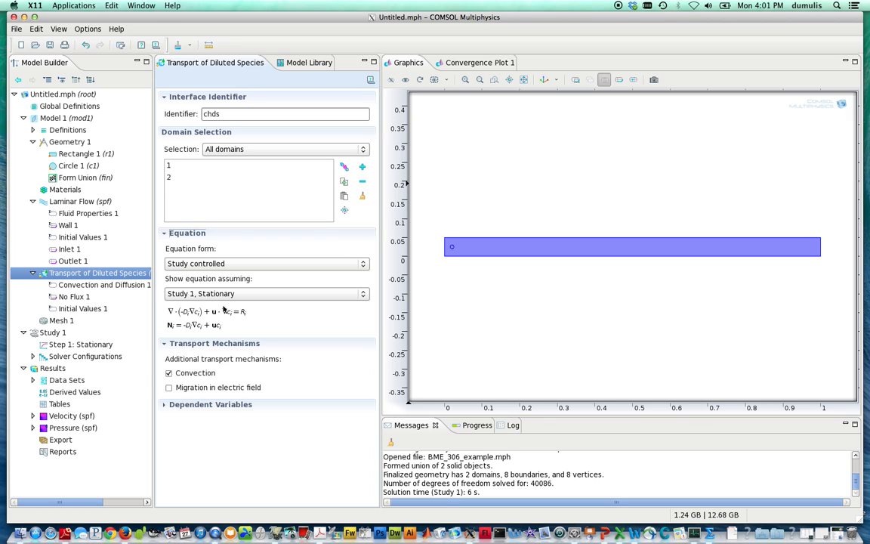
mouse_move(246, 313)
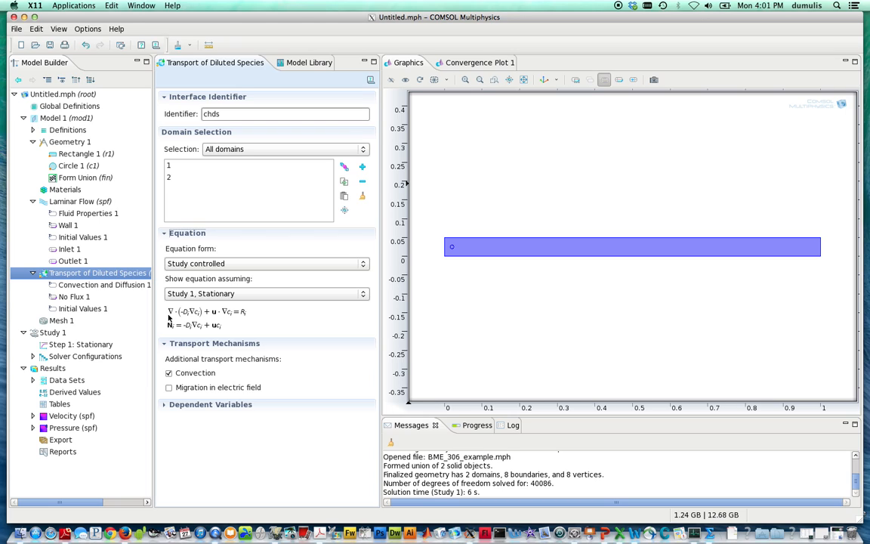
mouse_move(202, 324)
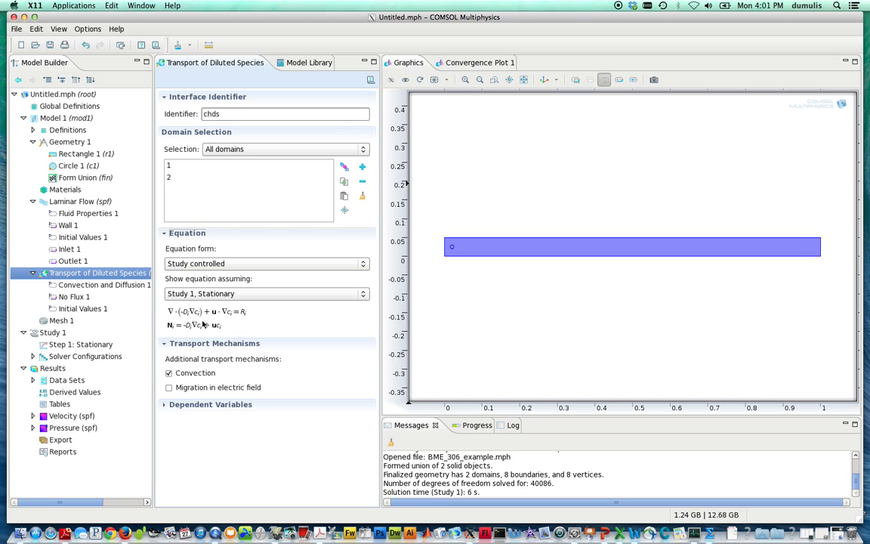
mouse_move(264, 325)
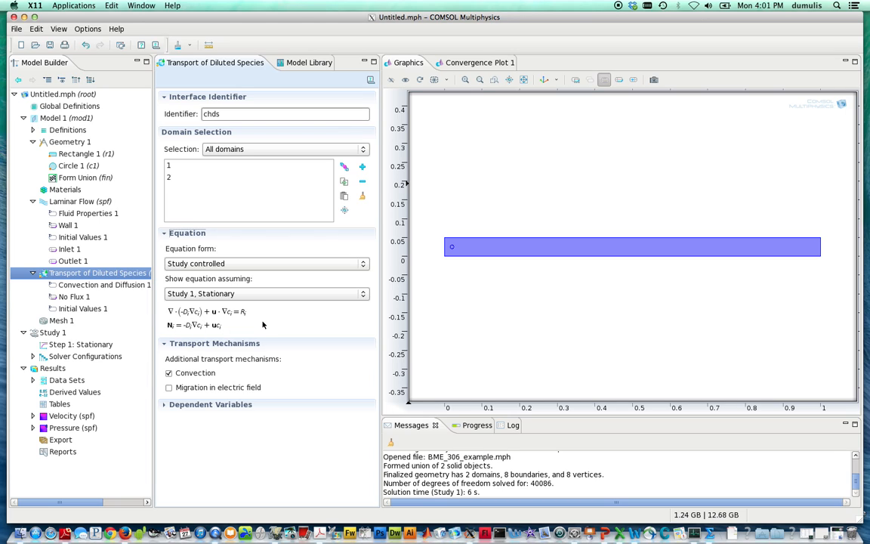
mouse_move(196, 354)
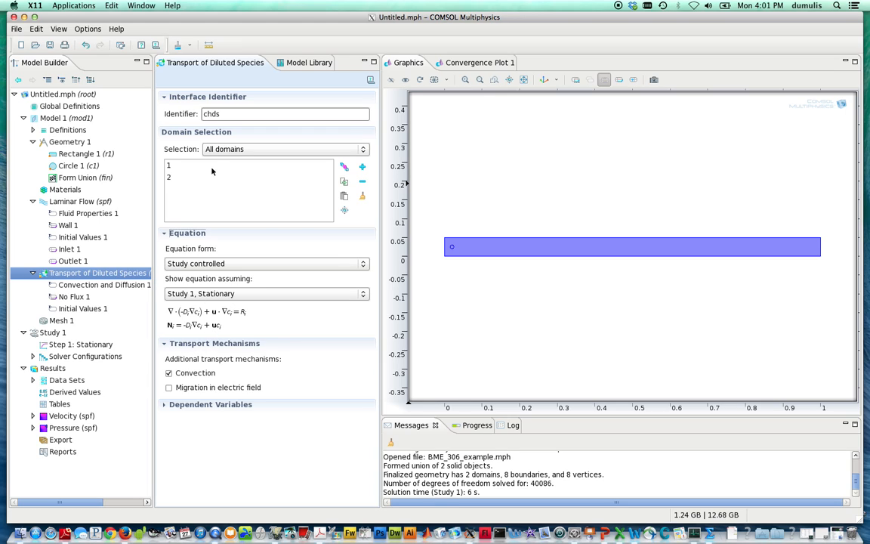
mouse_move(527, 241)
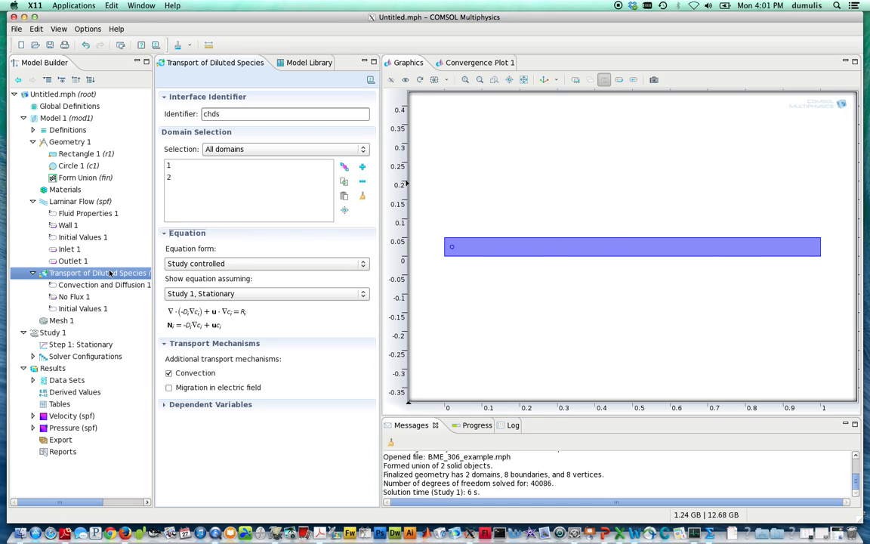
mouse_move(103, 287)
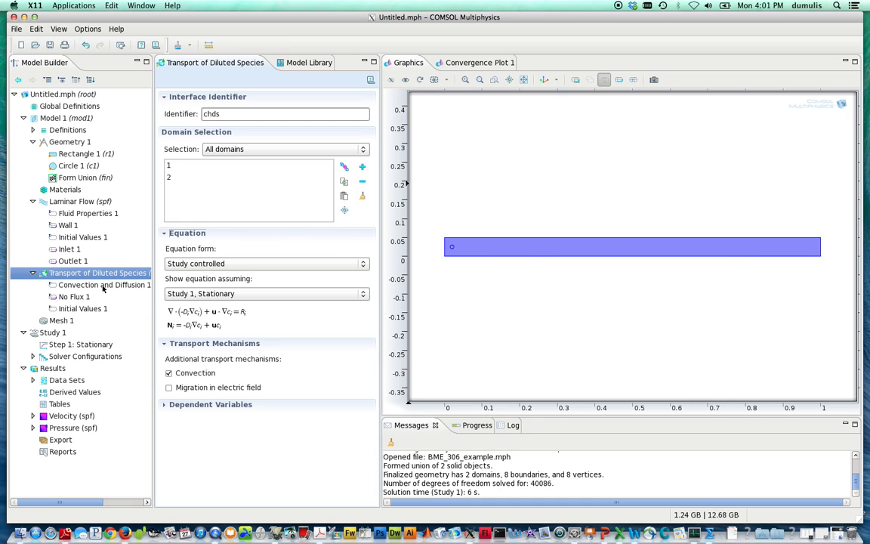
- Set Convection and Diffusion 1 to use velocity field spf/fp1 with diffusion coefficient 1e-9[m^2/s]
left_click(103, 284)
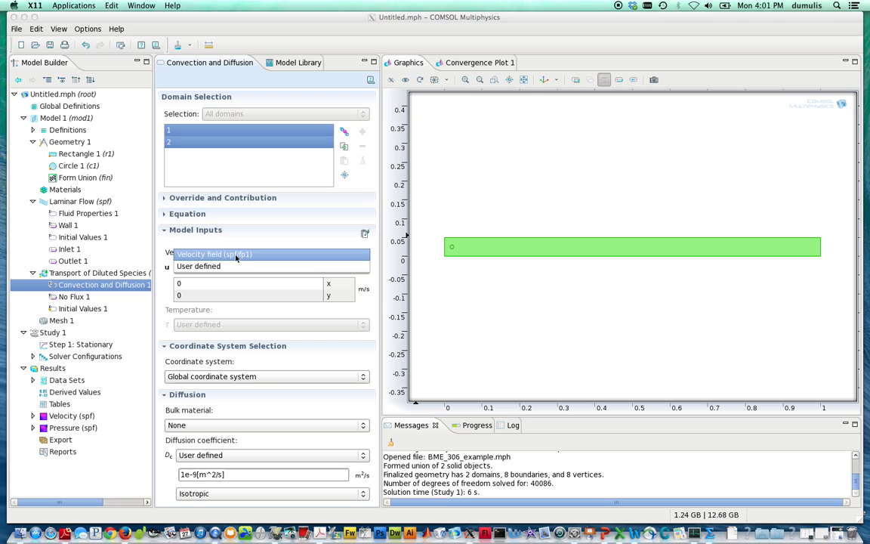
mouse_move(242, 259)
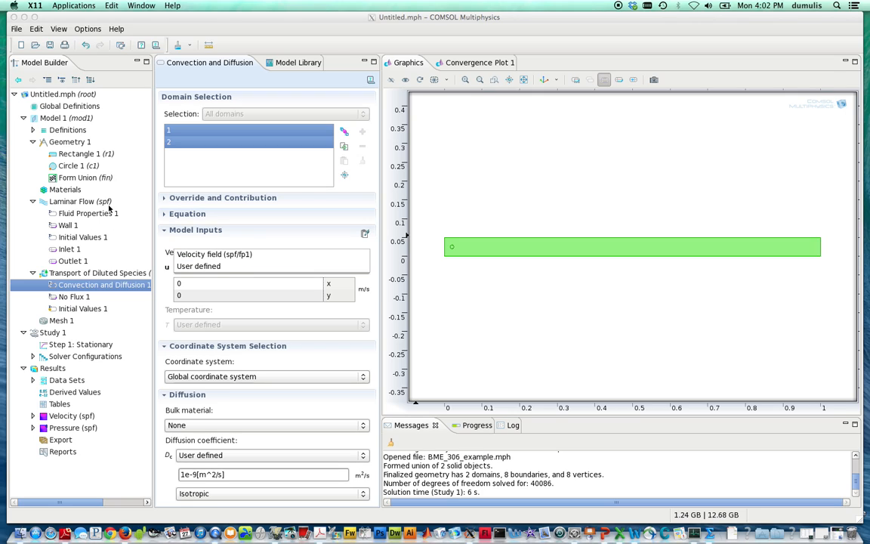
left_click(215, 254)
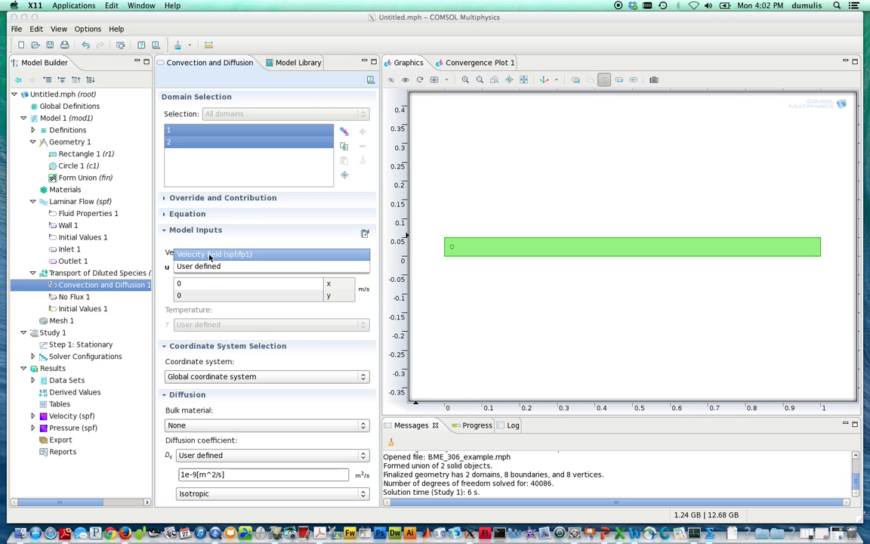
left_click(215, 253)
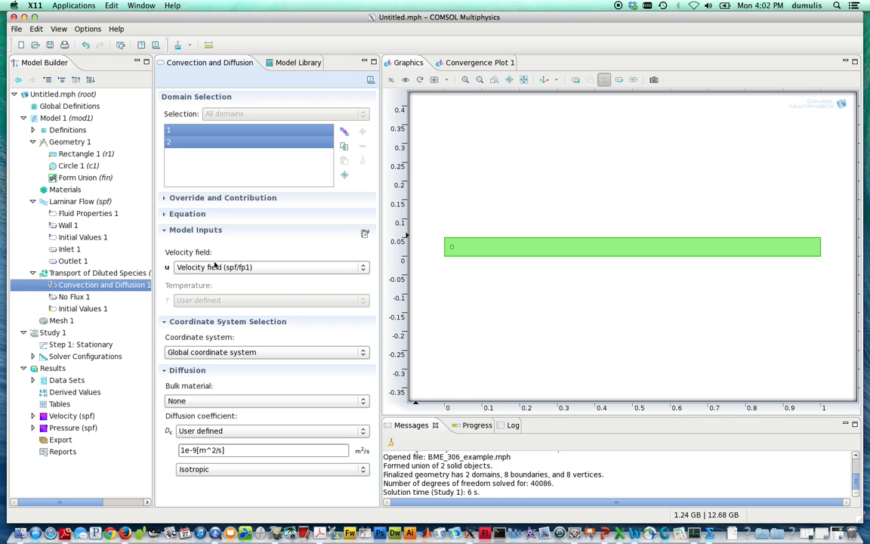
mouse_move(223, 228)
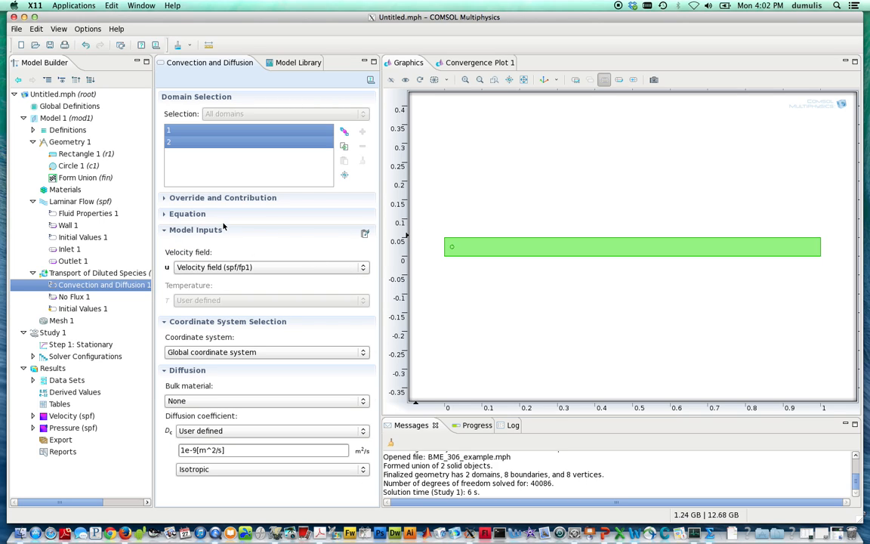
mouse_move(276, 305)
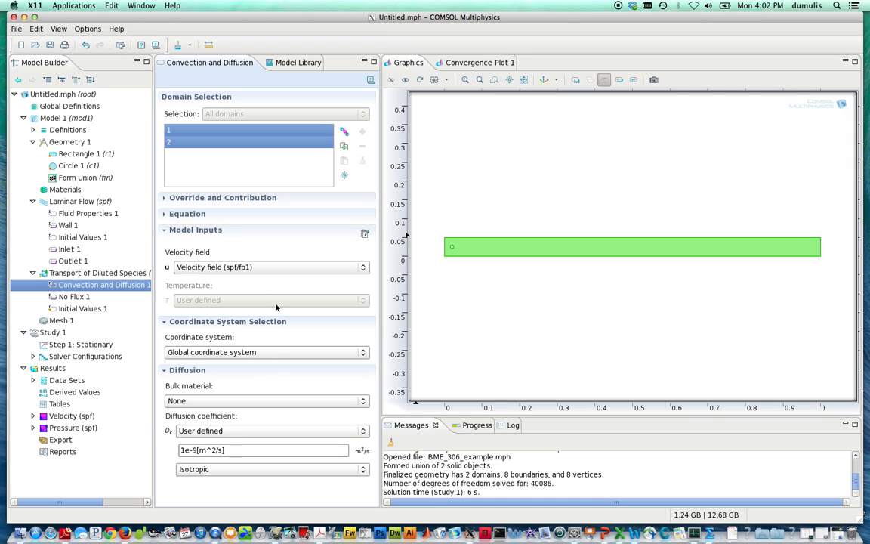
left_click(249, 449)
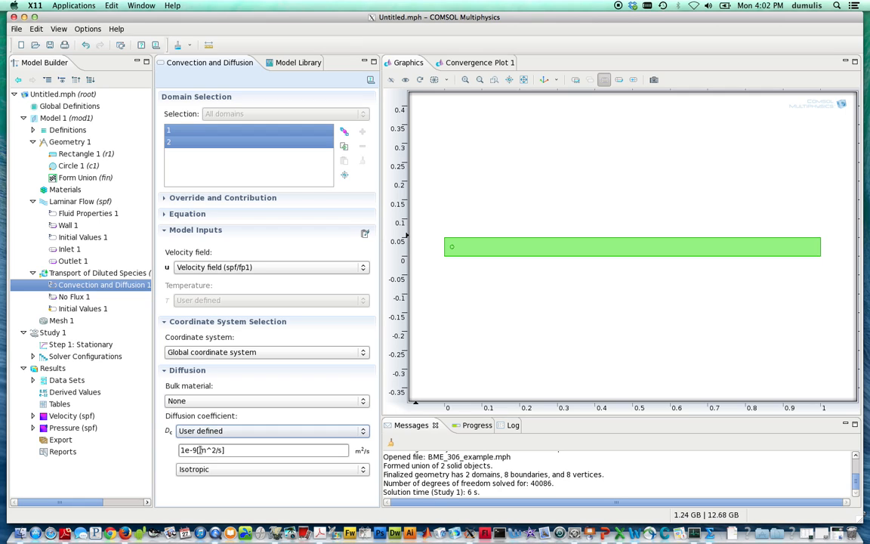
mouse_move(216, 412)
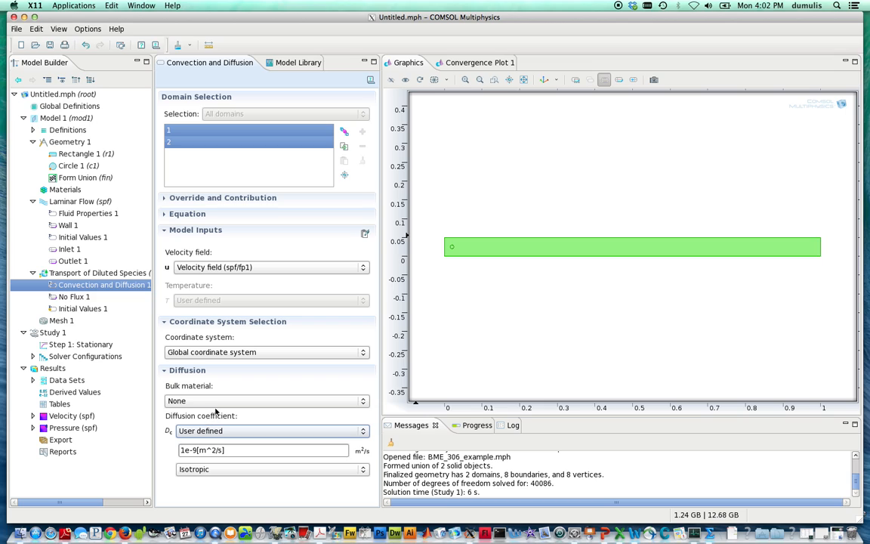
mouse_move(289, 357)
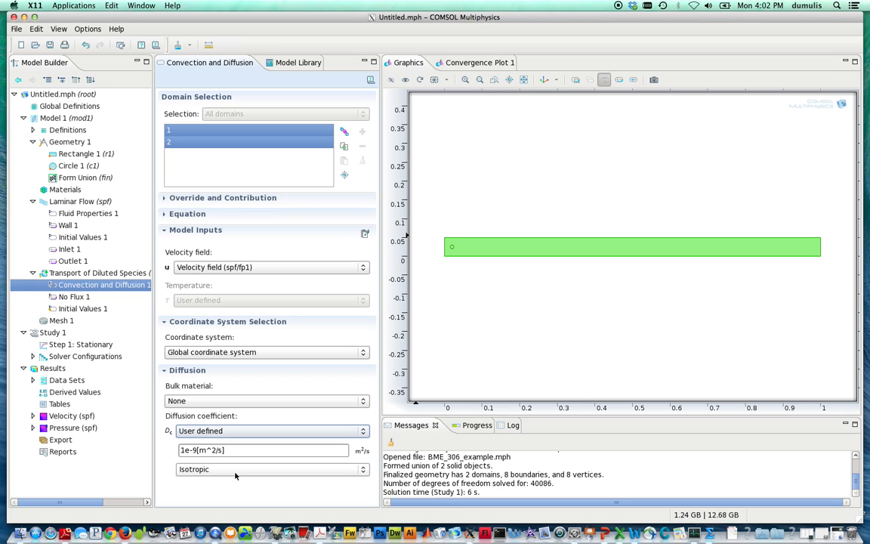
mouse_move(522, 259)
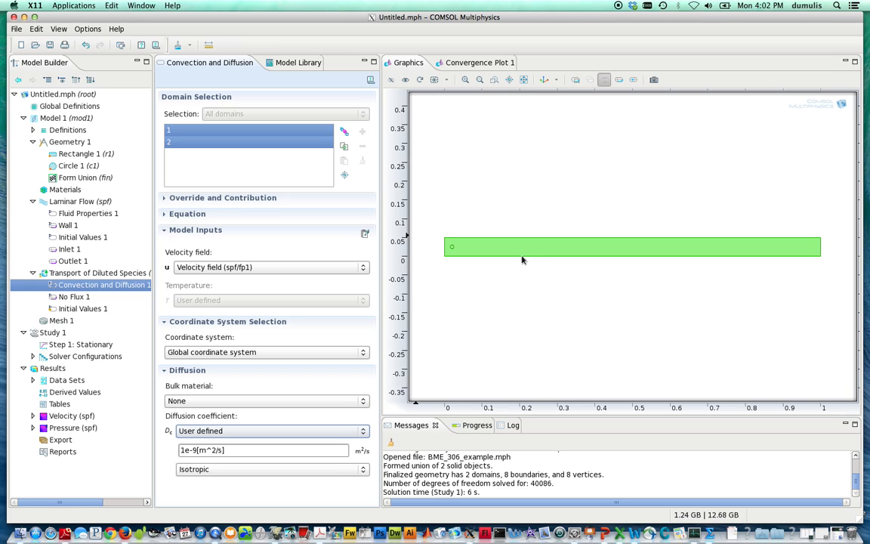
mouse_move(230, 475)
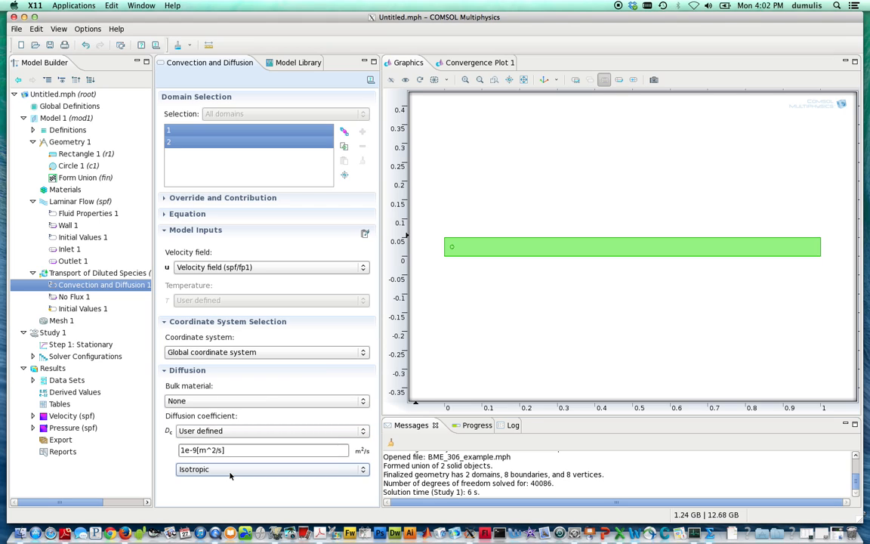
mouse_move(211, 475)
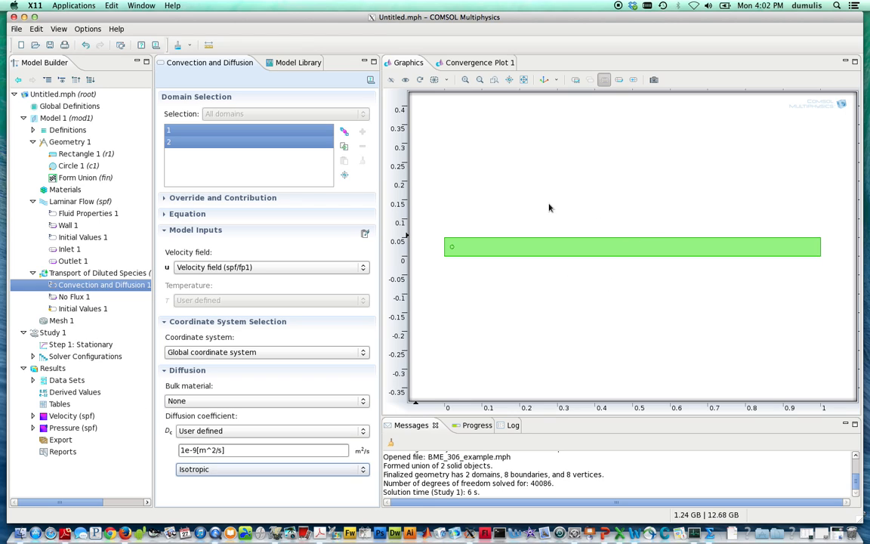
mouse_move(192, 277)
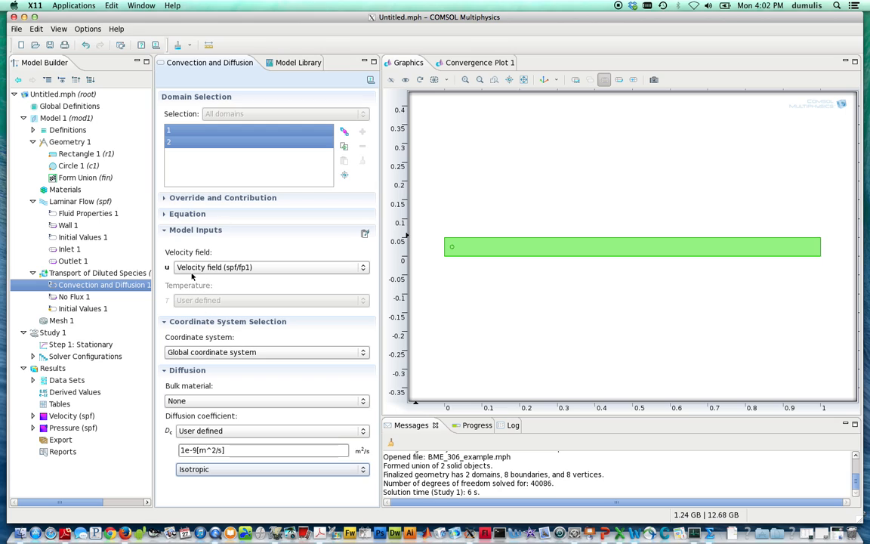
- Expand the Equation section of Convection and Diffusion 1 to display its stationary equation
left_click(187, 213)
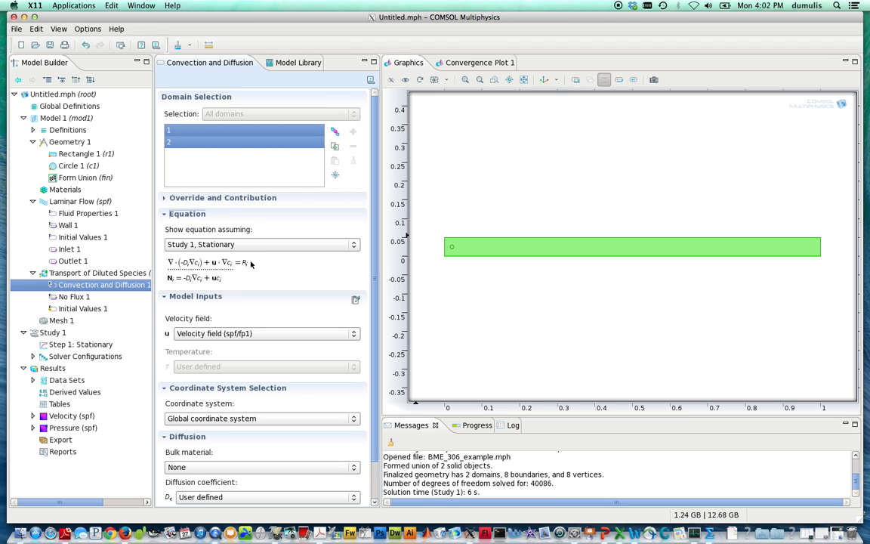
mouse_move(267, 376)
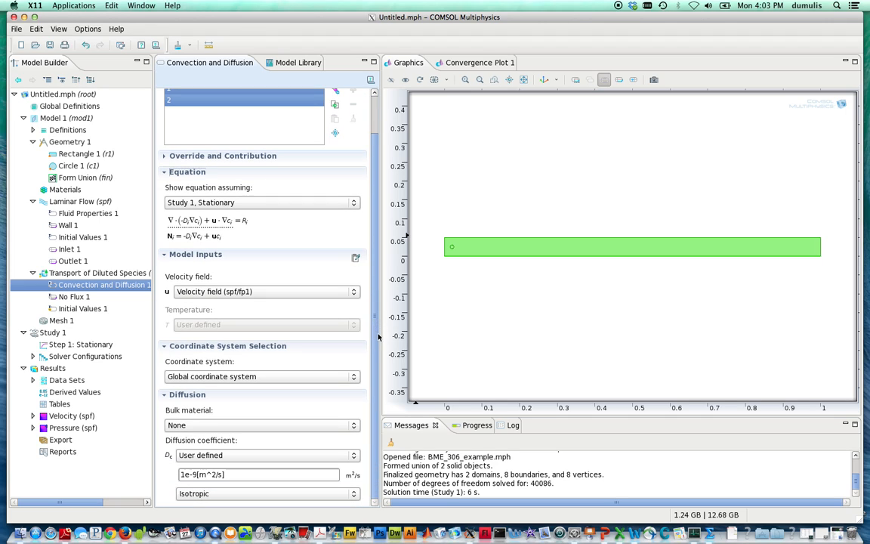
mouse_move(193, 302)
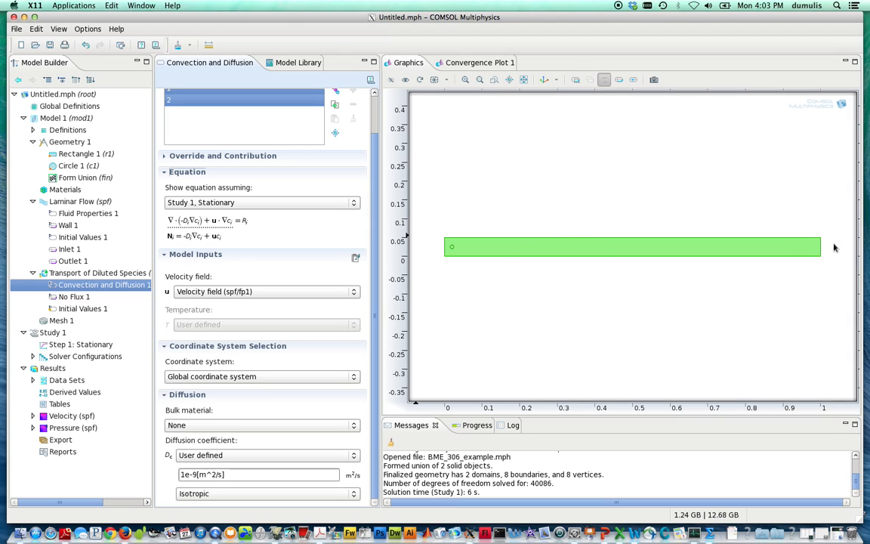
mouse_move(415, 241)
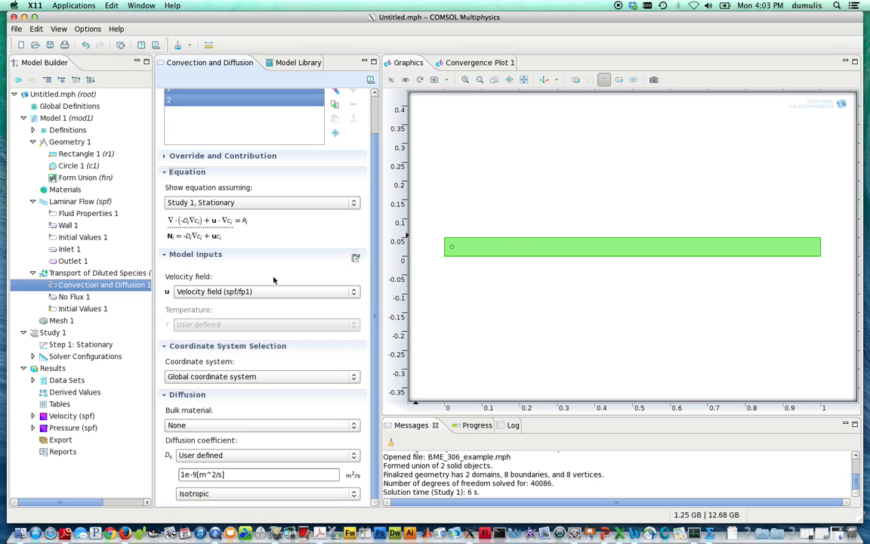
- Review the No Flux 1 equation, then add a Concentration boundary condition to the physics
left_click(69, 296)
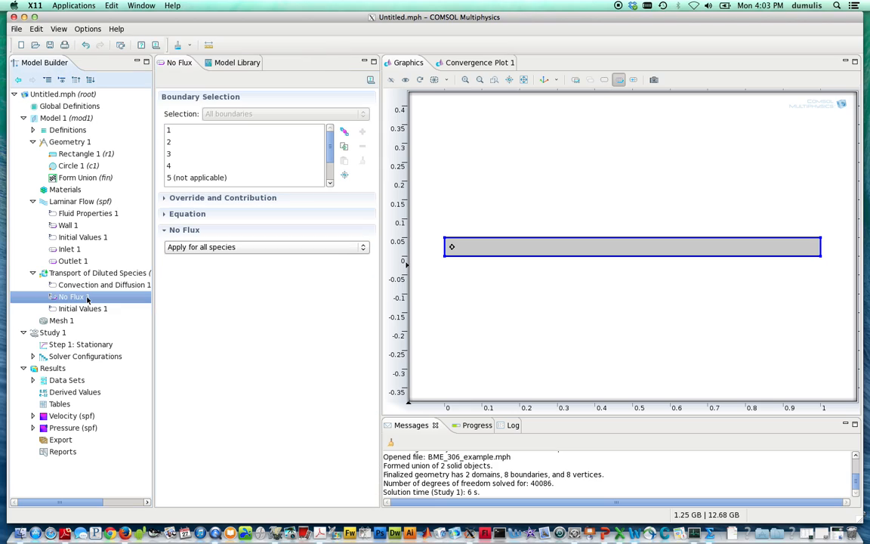
mouse_move(464, 279)
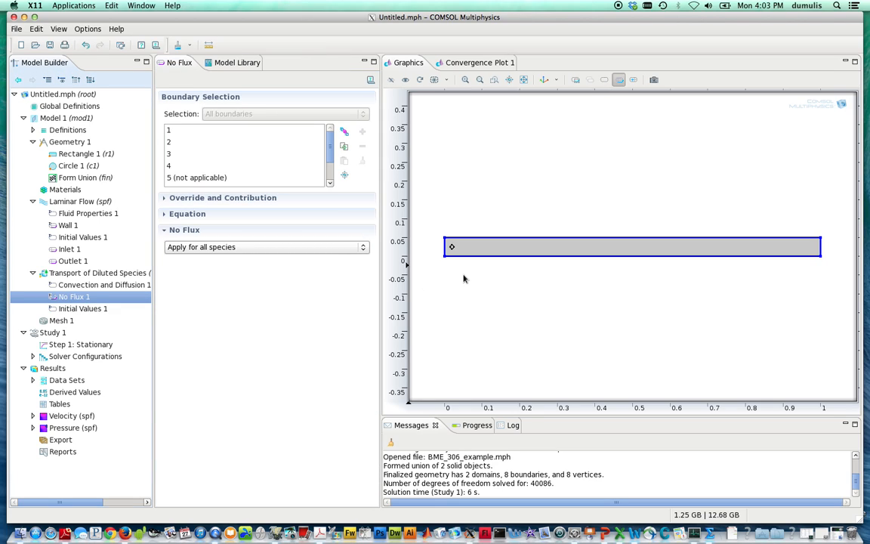
mouse_move(490, 233)
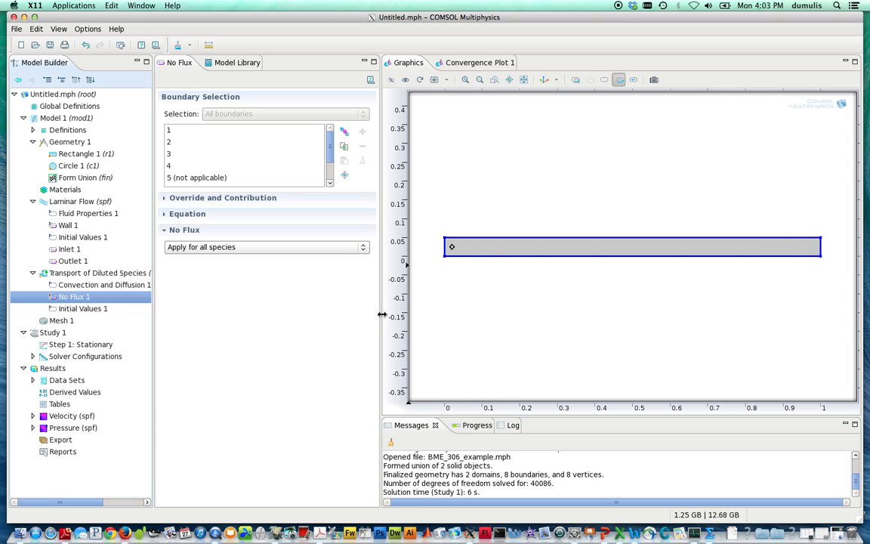
left_click(165, 213)
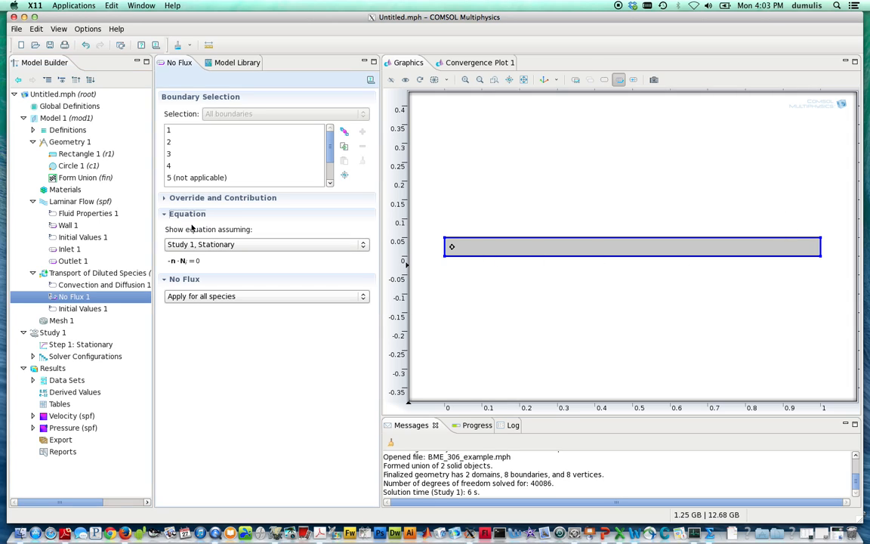
mouse_move(174, 262)
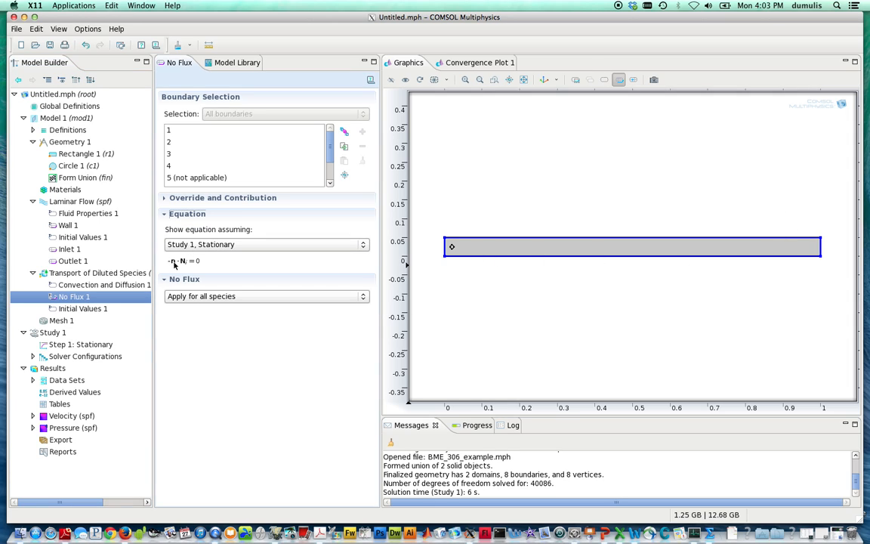
mouse_move(196, 271)
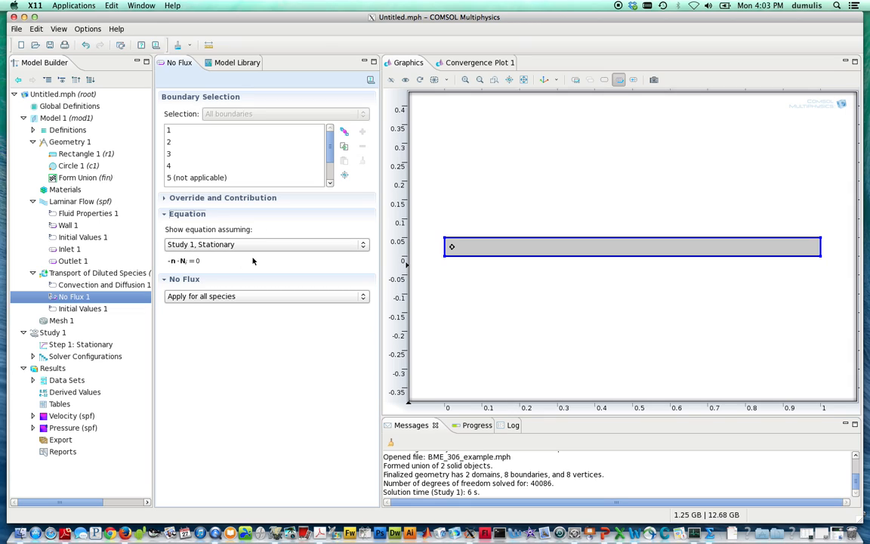
mouse_move(214, 260)
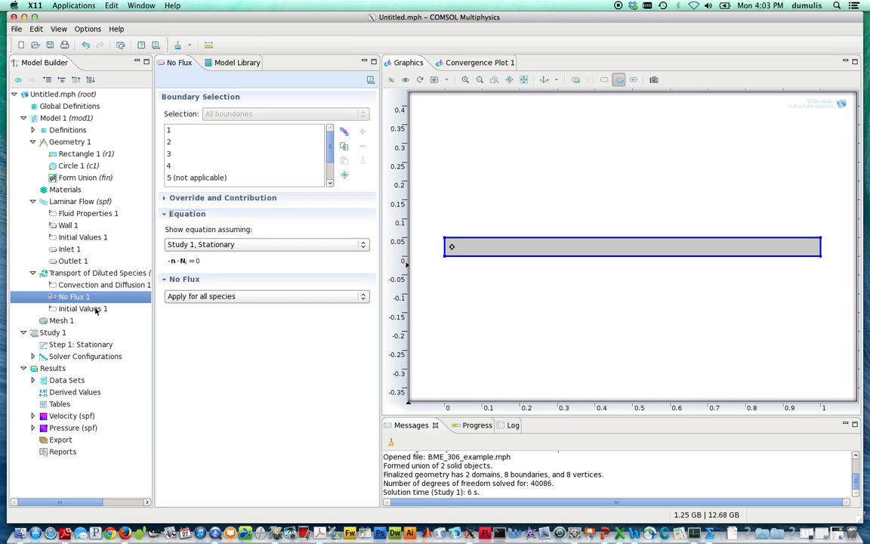
mouse_move(55, 277)
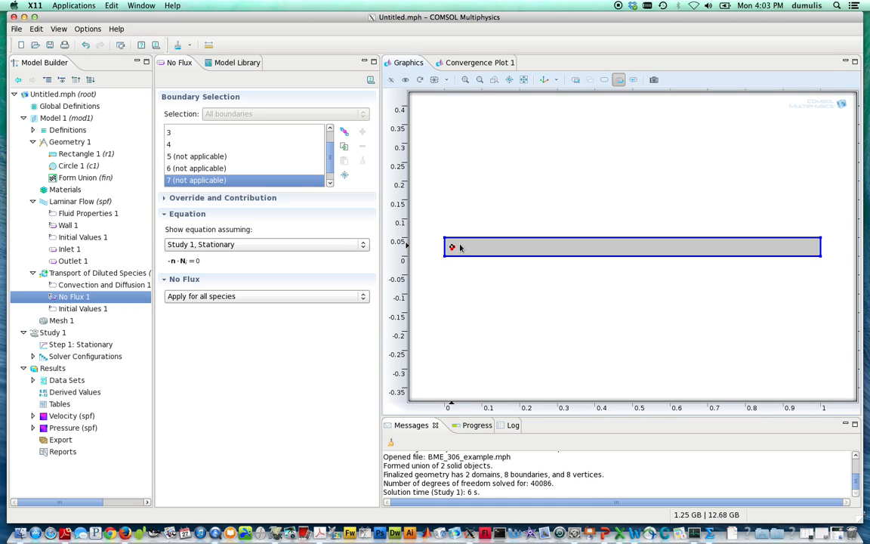
left_click(196, 168)
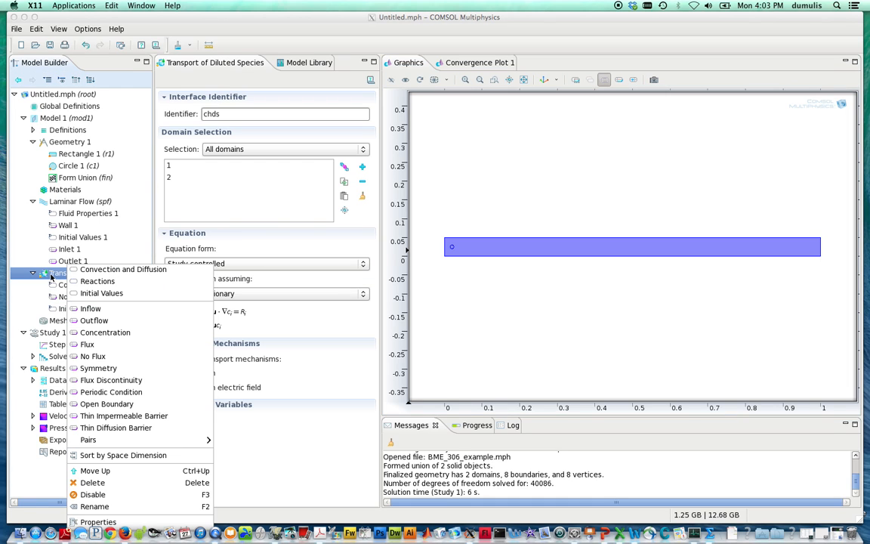
mouse_move(105, 332)
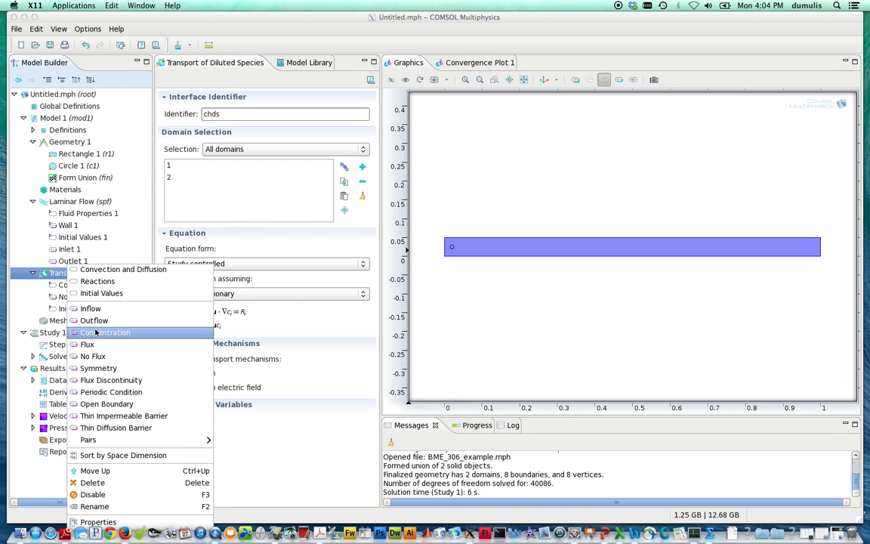
left_click(106, 332)
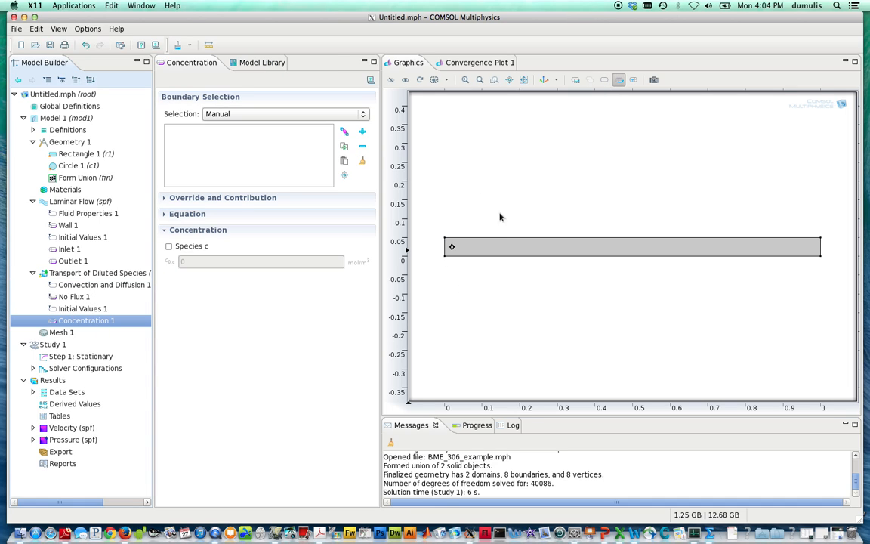
mouse_move(453, 245)
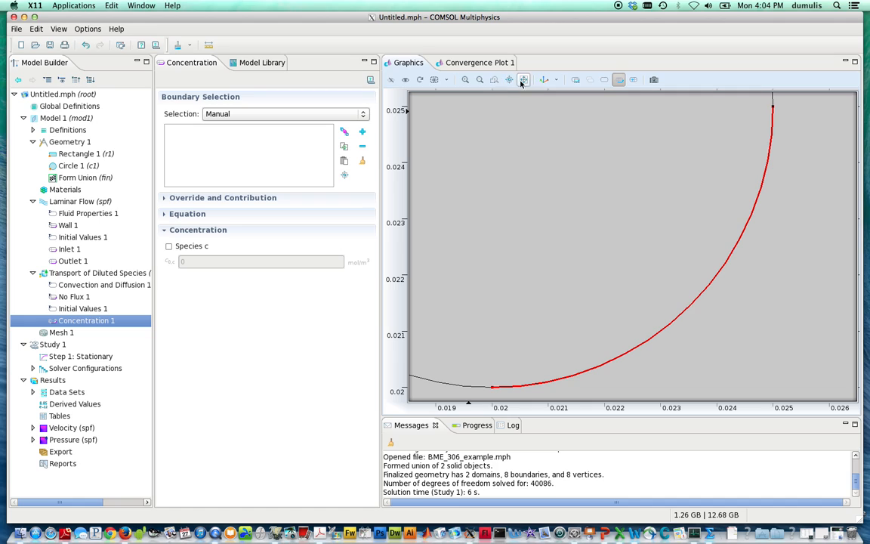
- Zoom to the small circle and select its boundaries 5-8 for Concentration 1
left_click(480, 79)
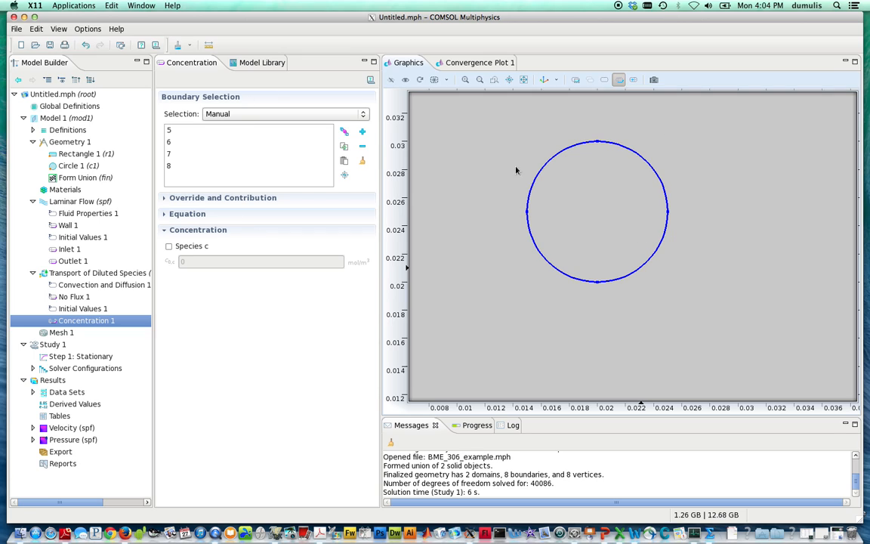
mouse_move(335, 124)
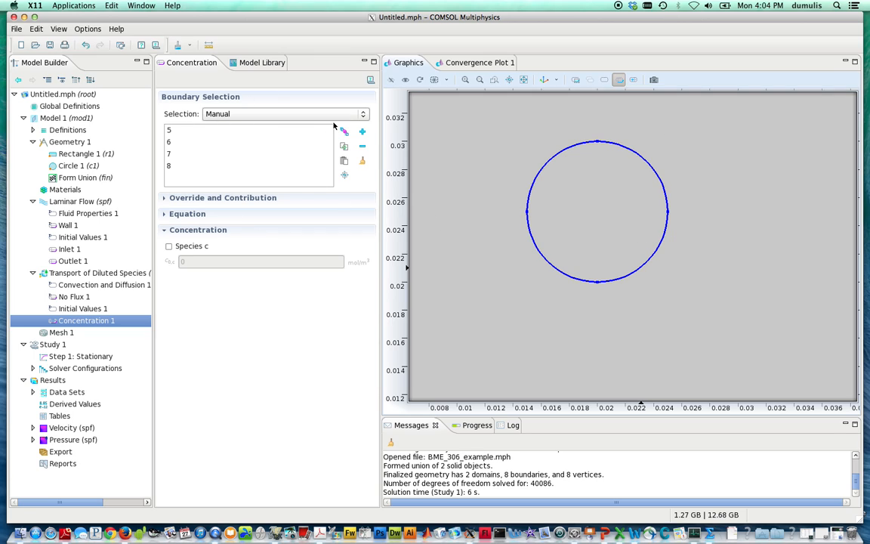
mouse_move(195, 141)
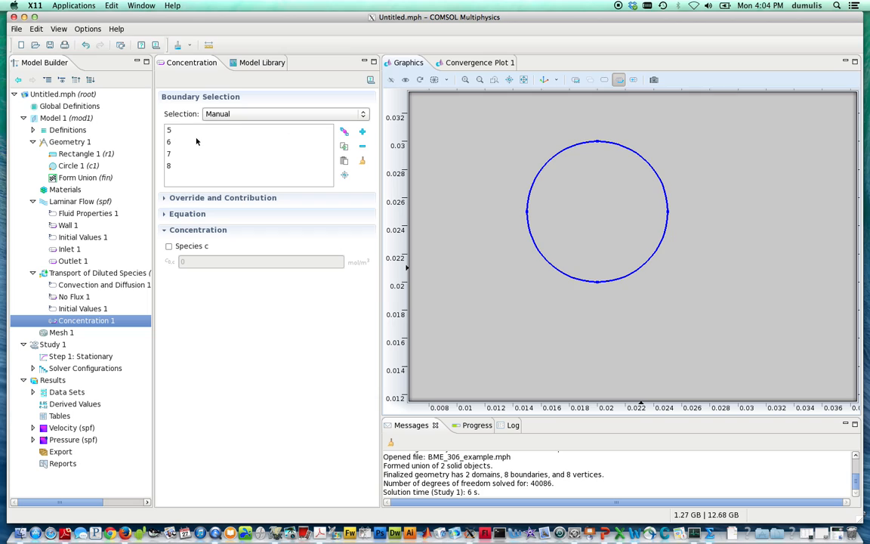
mouse_move(173, 245)
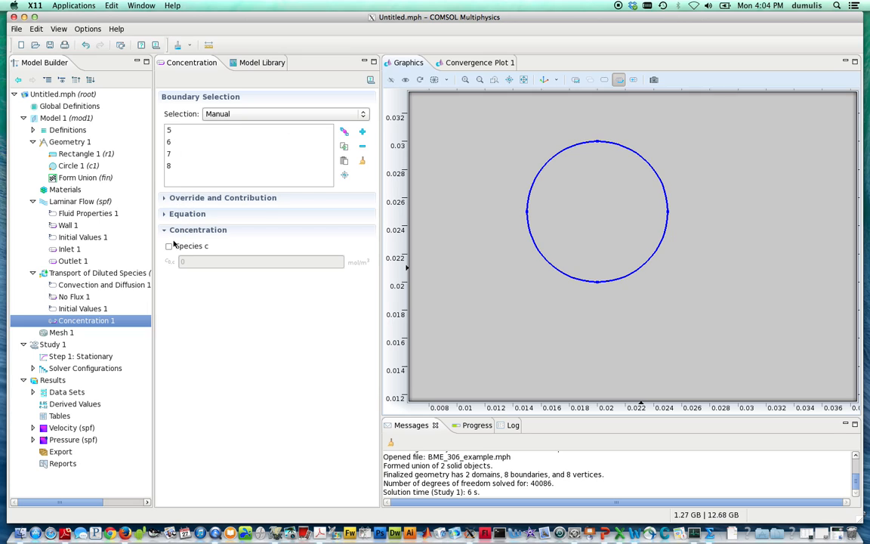
left_click(169, 245)
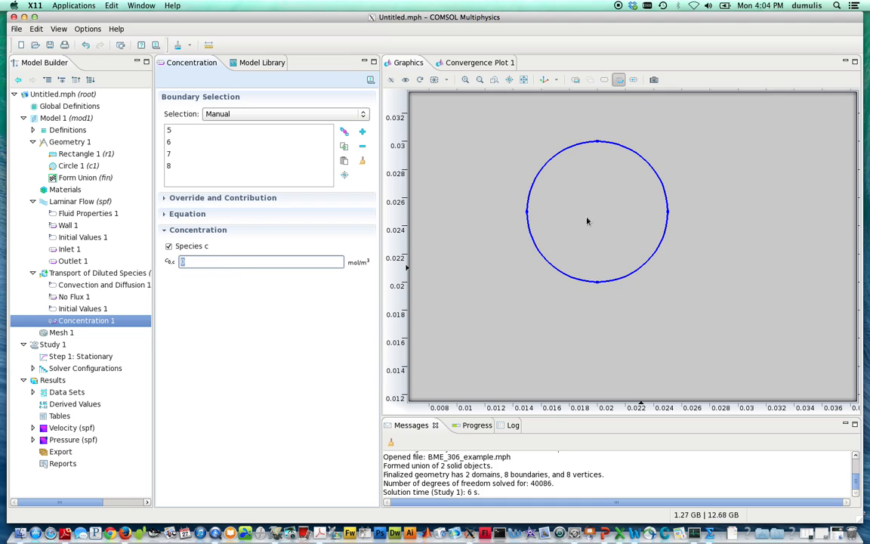
type("1")
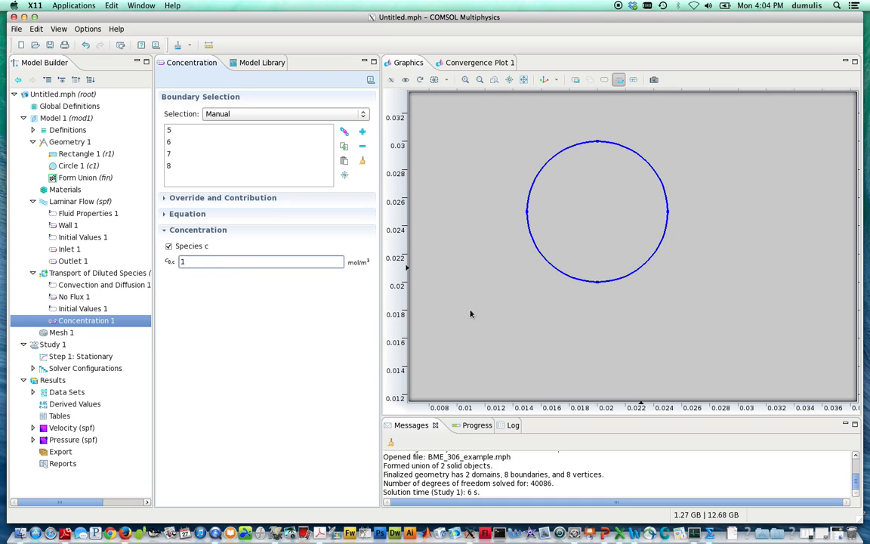
left_click(186, 213)
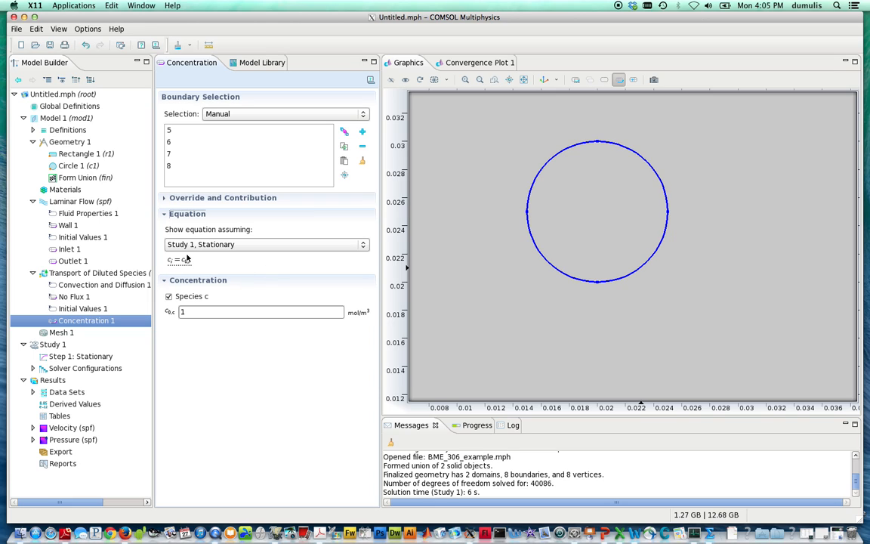
mouse_move(574, 257)
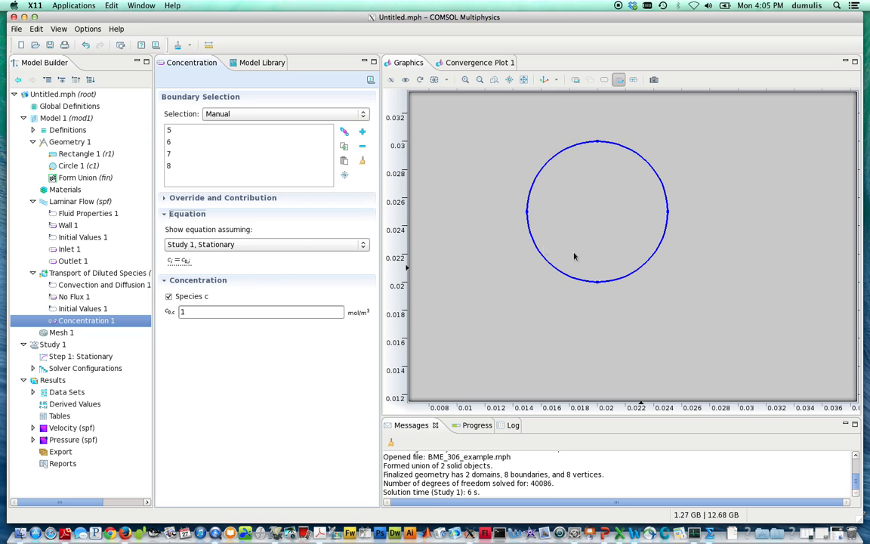
mouse_move(560, 232)
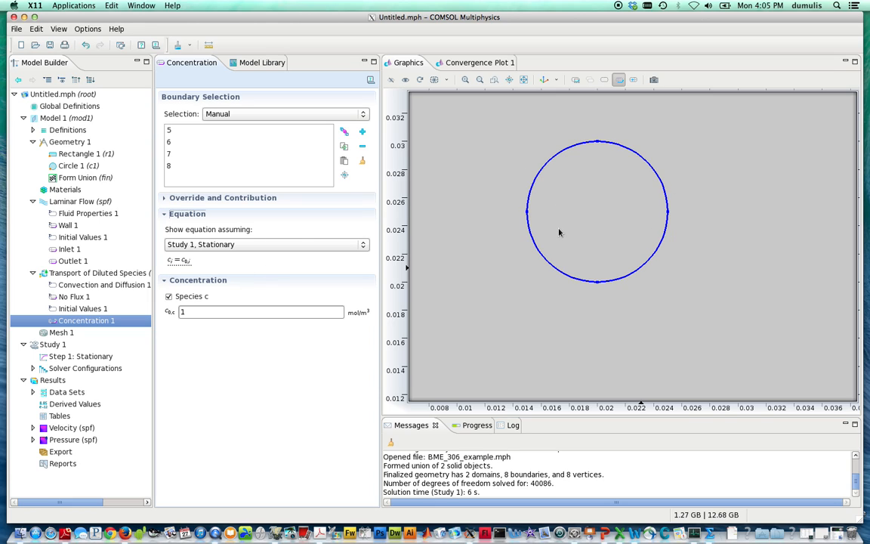
mouse_move(554, 249)
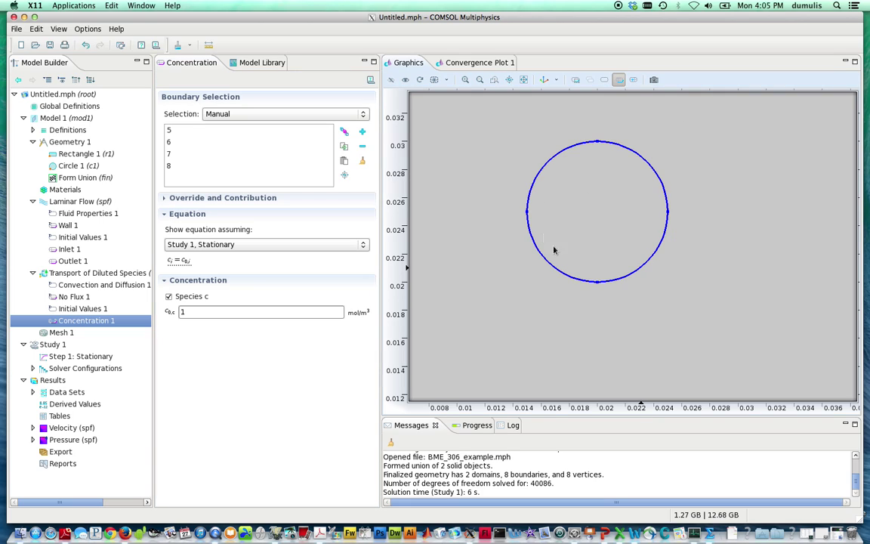
mouse_move(576, 256)
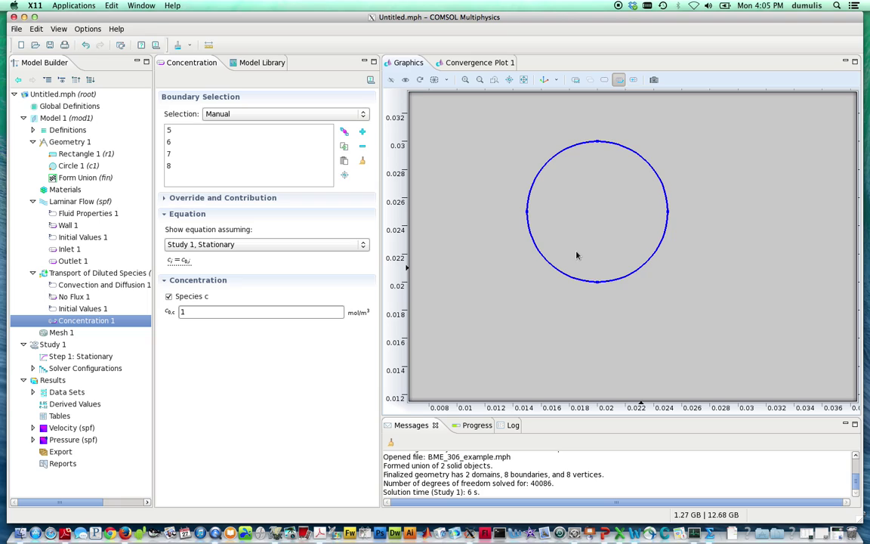
mouse_move(590, 175)
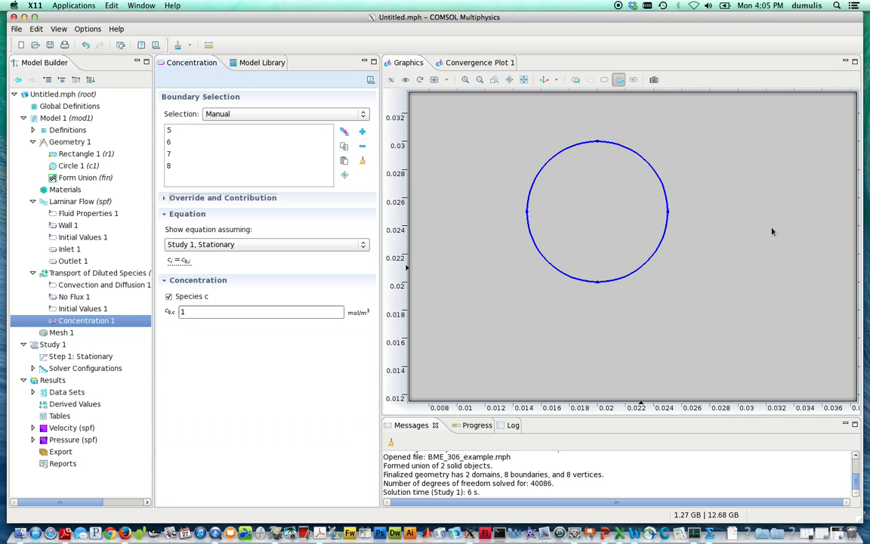
mouse_move(81, 336)
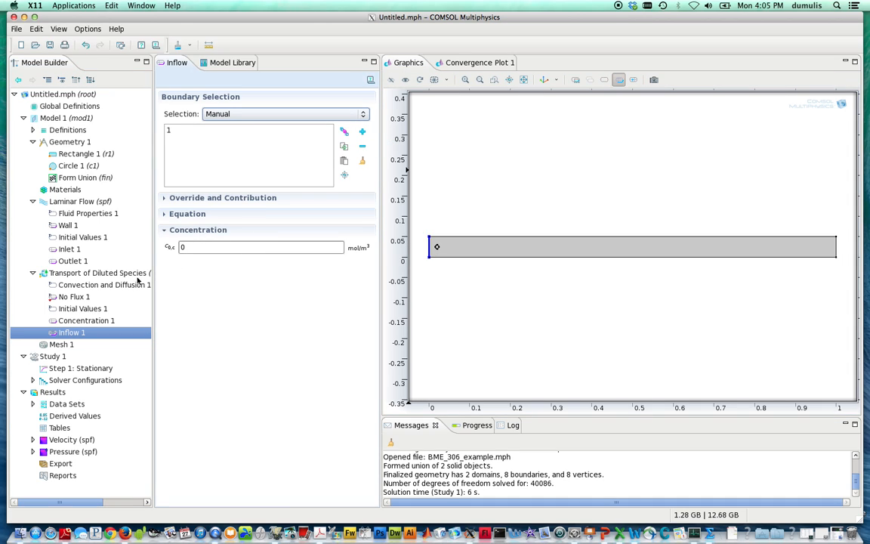
- Display the equation of the Inflow 1 condition on boundary 1 with c0 = 0
left_click(187, 213)
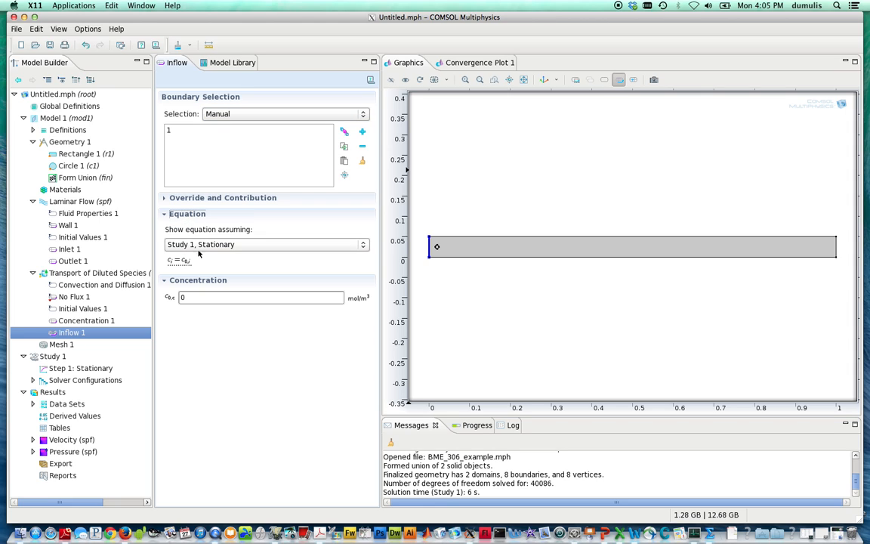
mouse_move(263, 149)
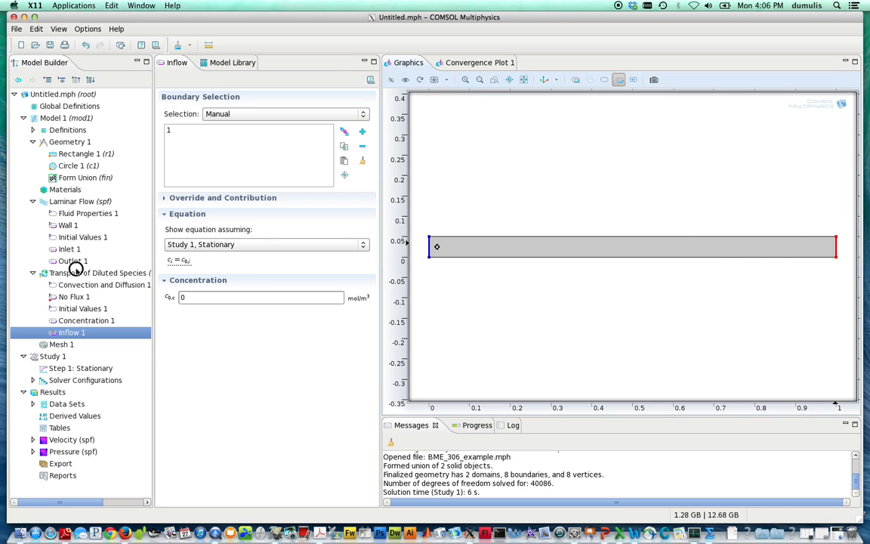
- Add Outflow 1 on boundary 4 and check that it overrides No Flux 1
right_click(76, 273)
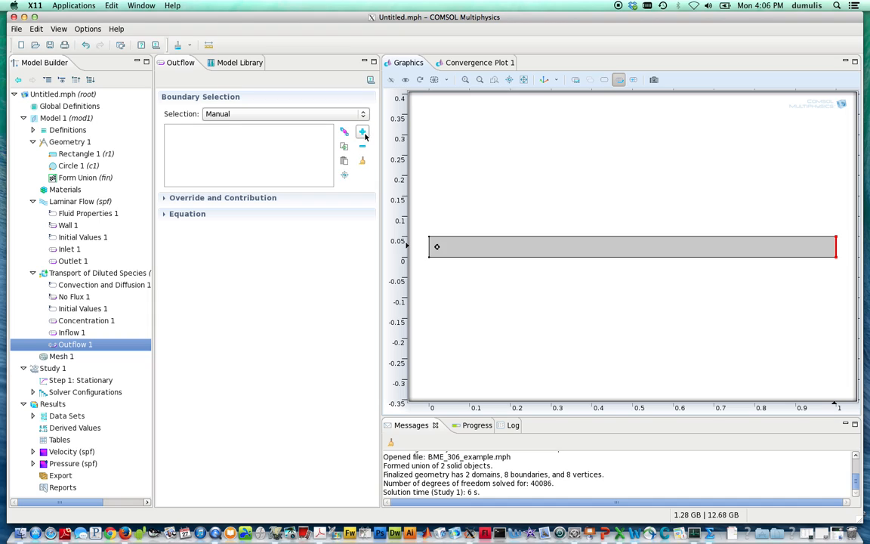
left_click(836, 257)
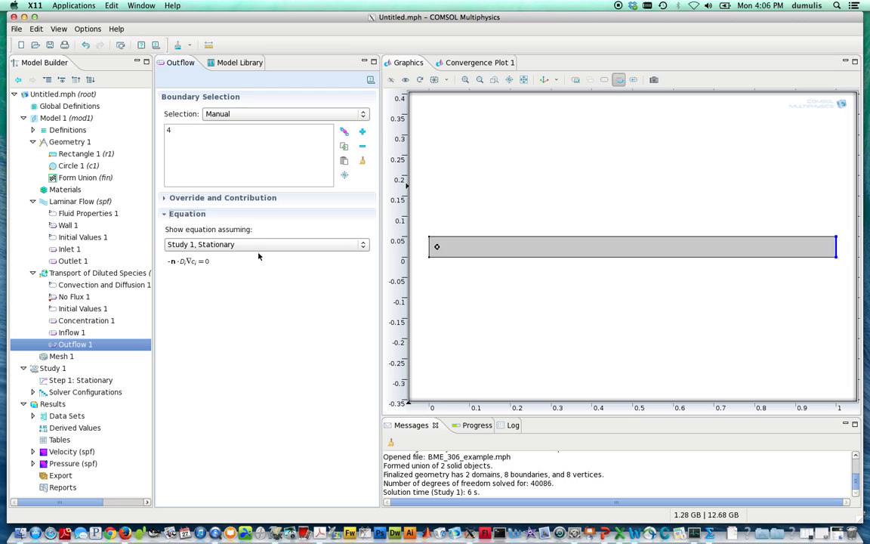
mouse_move(157, 241)
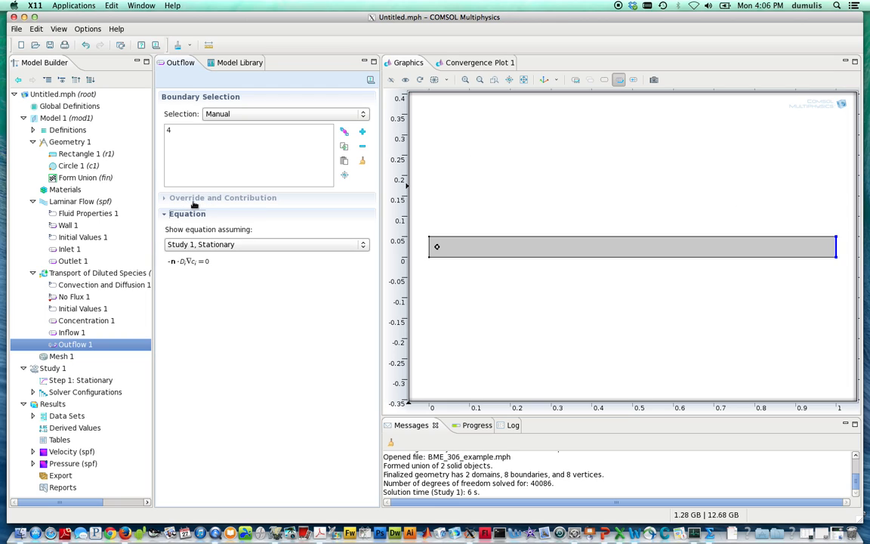
left_click(165, 197)
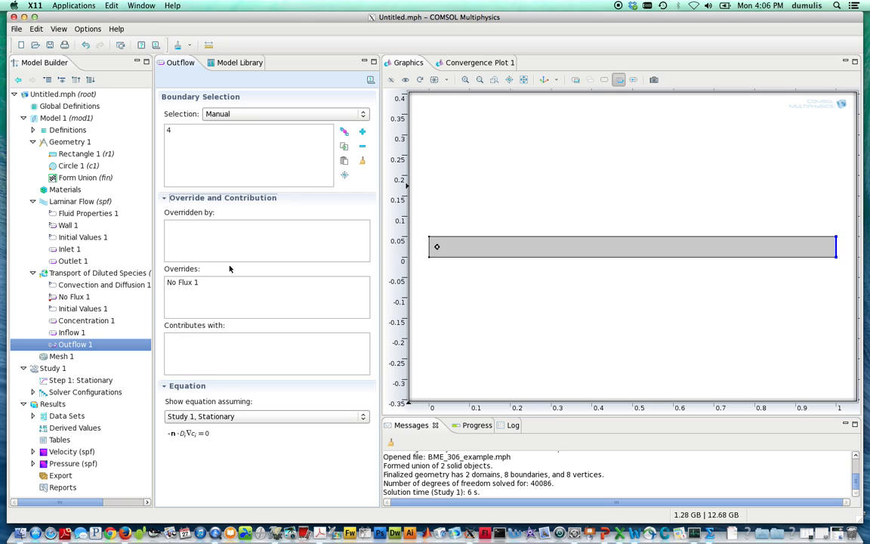
mouse_move(209, 292)
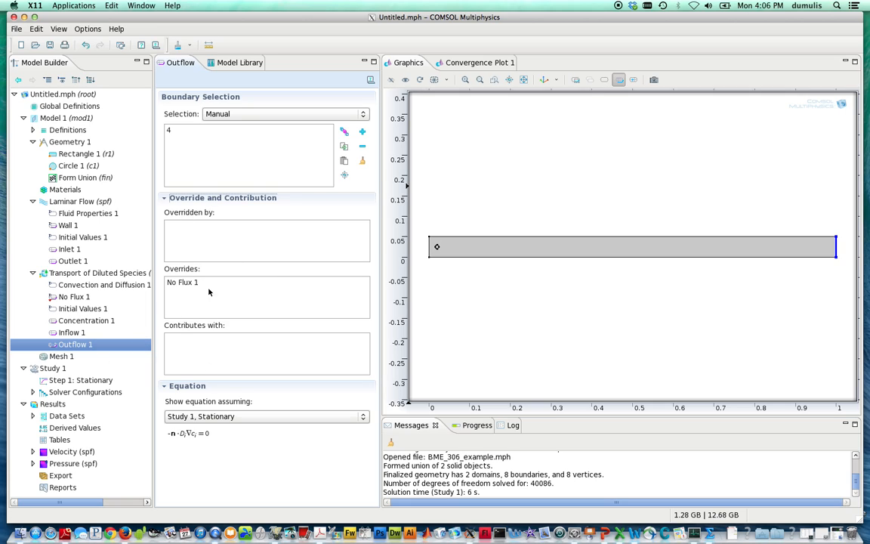
mouse_move(776, 244)
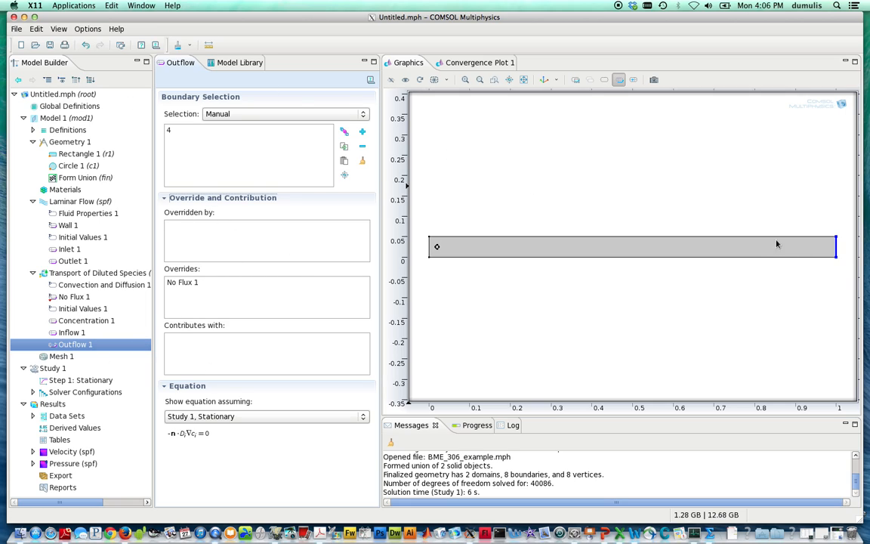
mouse_move(713, 256)
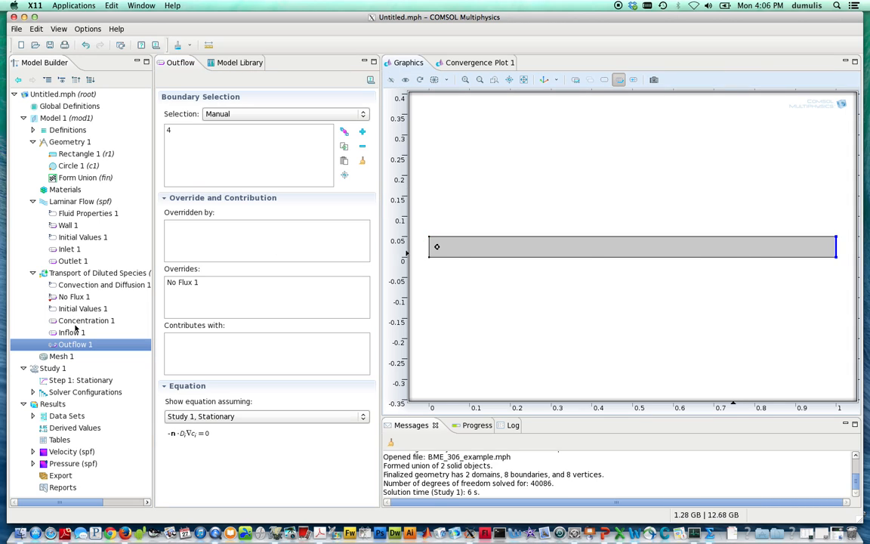
left_click(72, 296)
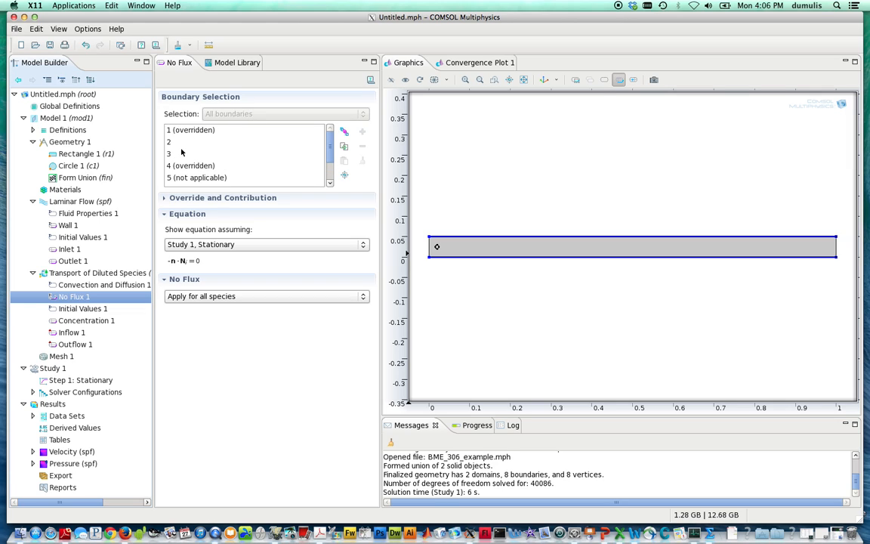
- Check No Flux 1's boundary list for the circle, then select Concentration 1 and Mesh 1
scroll("down", 3)
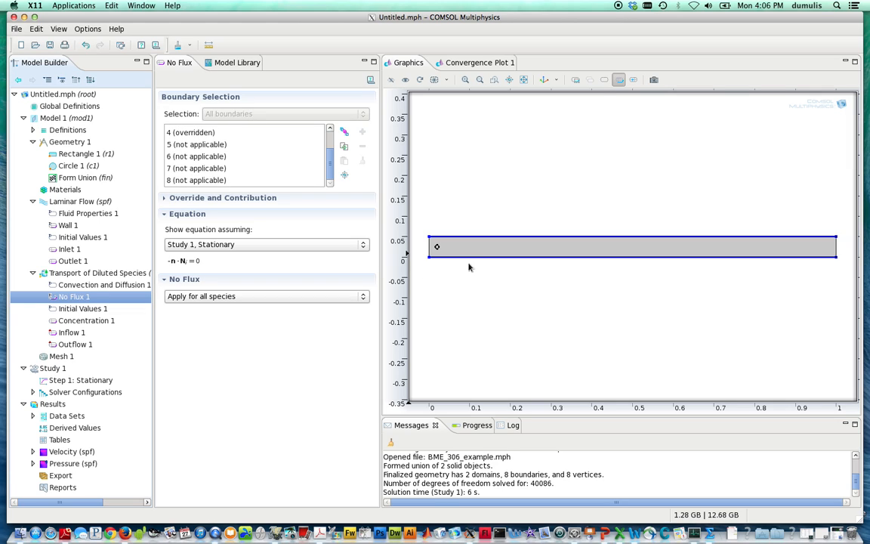
mouse_move(438, 247)
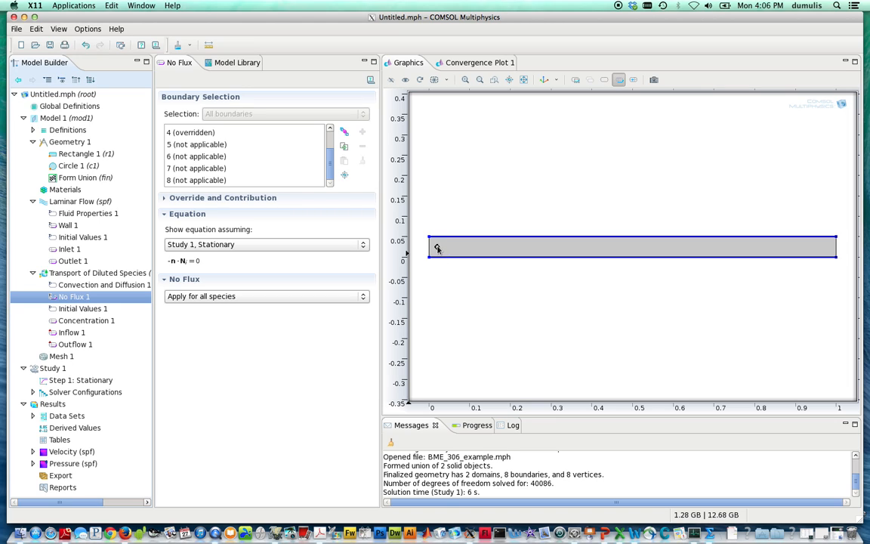
left_click(196, 168)
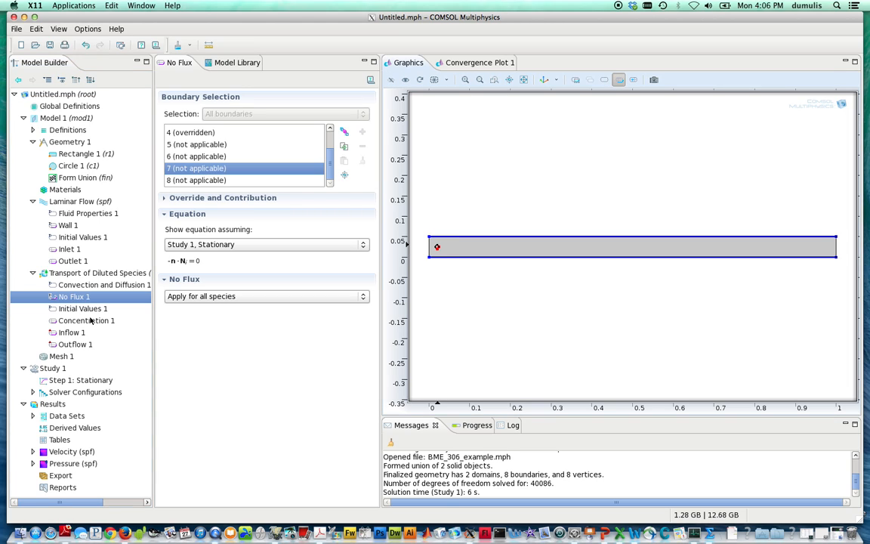
left_click(85, 320)
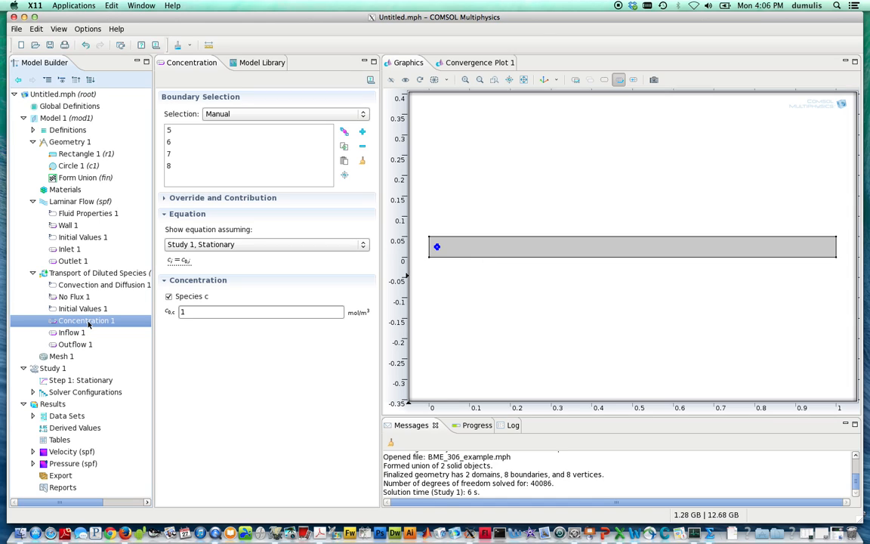
left_click(61, 356)
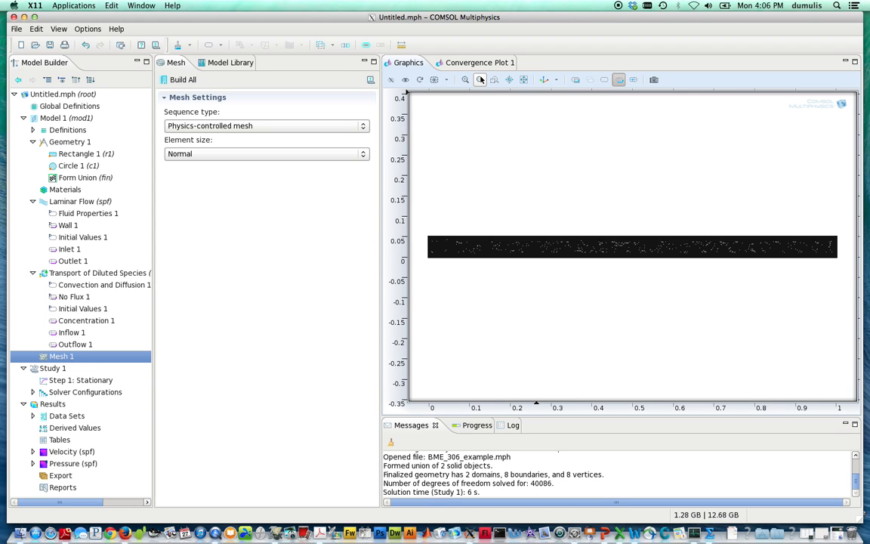
mouse_move(556, 269)
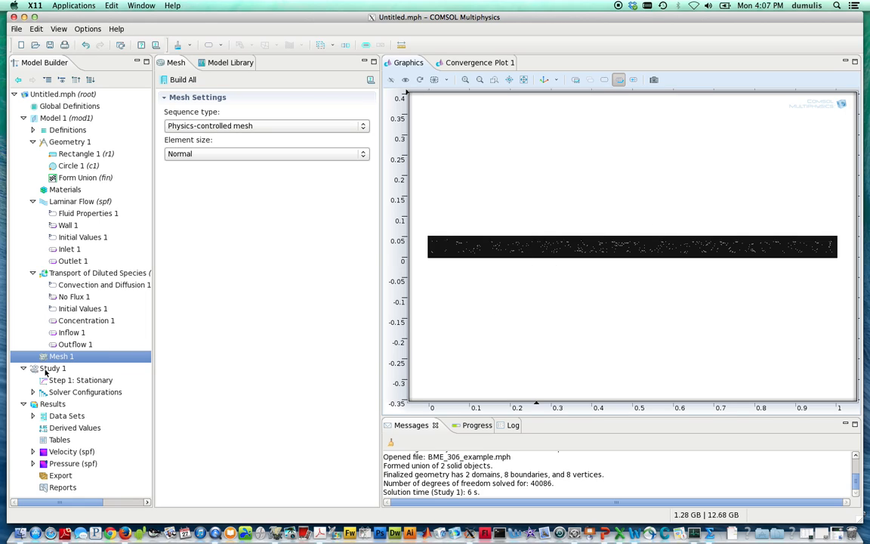
mouse_move(64, 383)
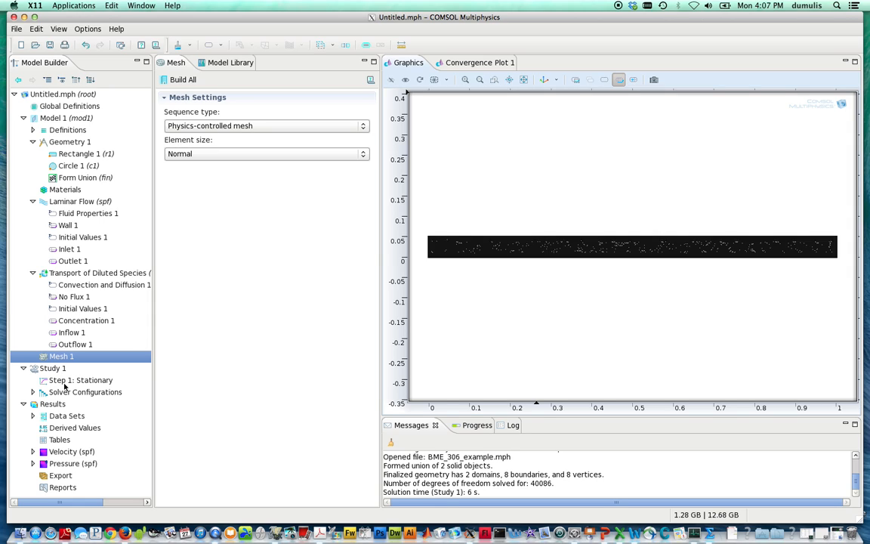
mouse_move(78, 389)
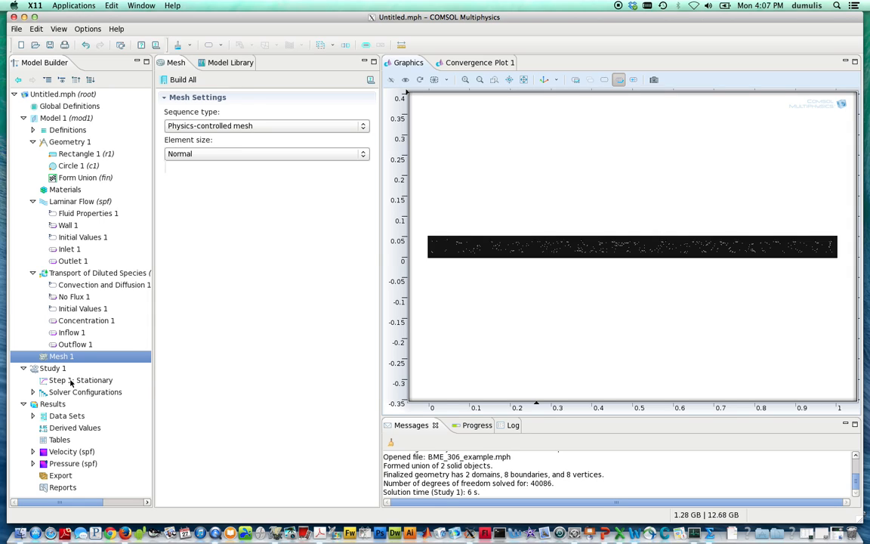
- Build the physics-controlled Normal mesh and select Step 1: Stationary
left_click(83, 380)
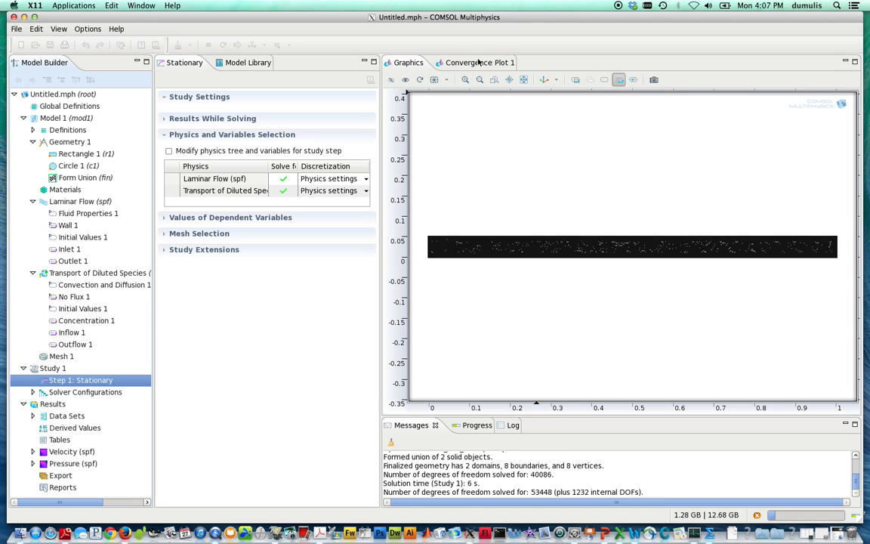
- Compute Study 1 and watch Convergence Plot 1 for the nonlinear solver error
left_click(486, 63)
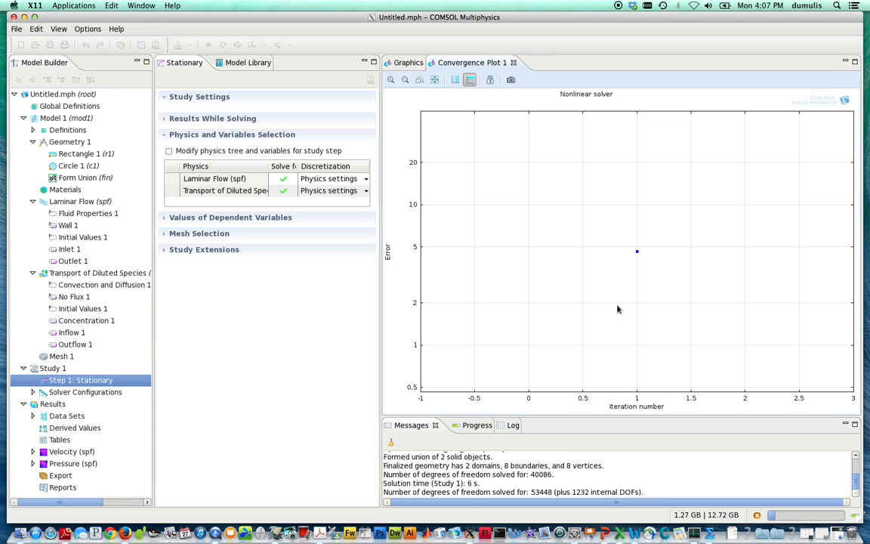